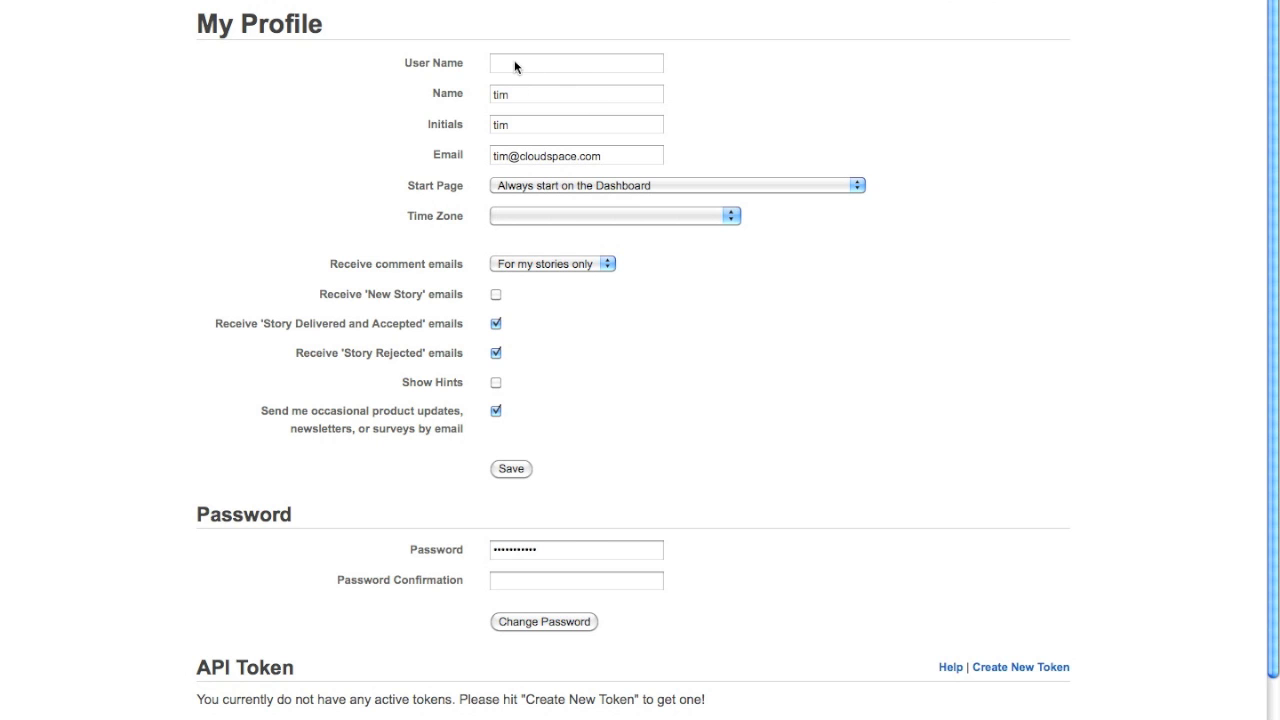
left_click(537, 63)
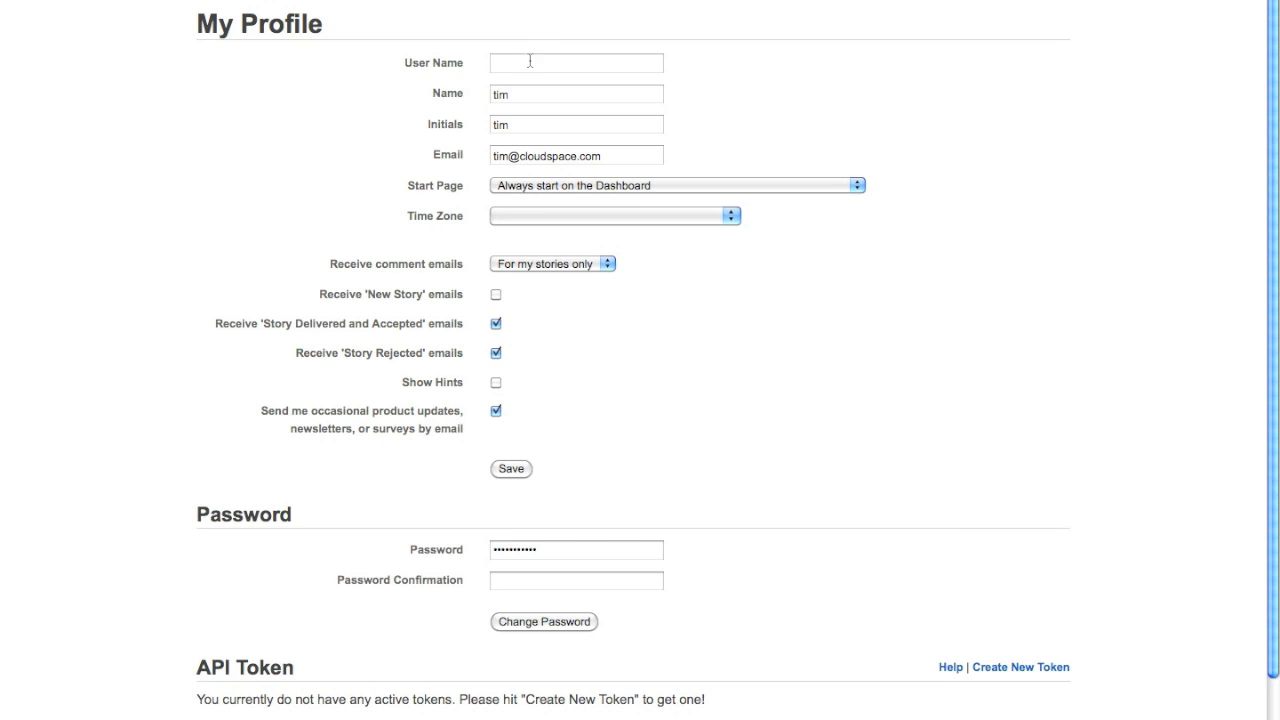
mouse_move(468, 59)
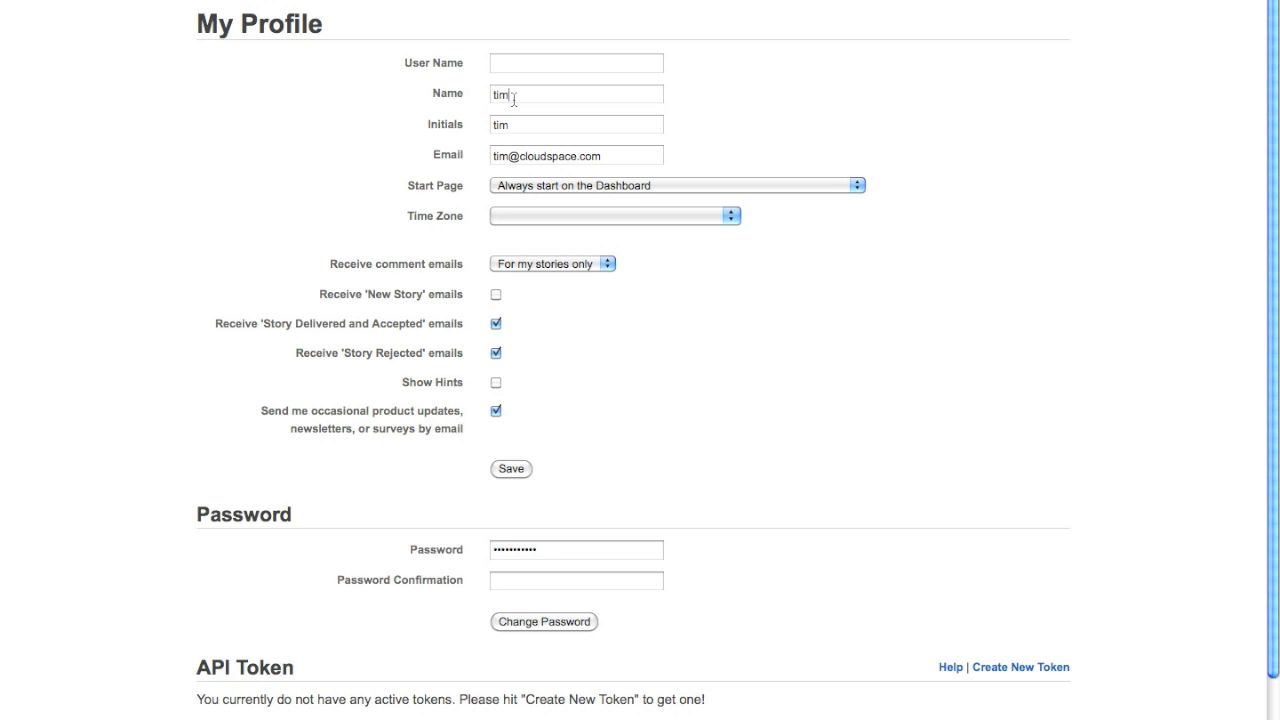
type("Tim Rosenblatt")
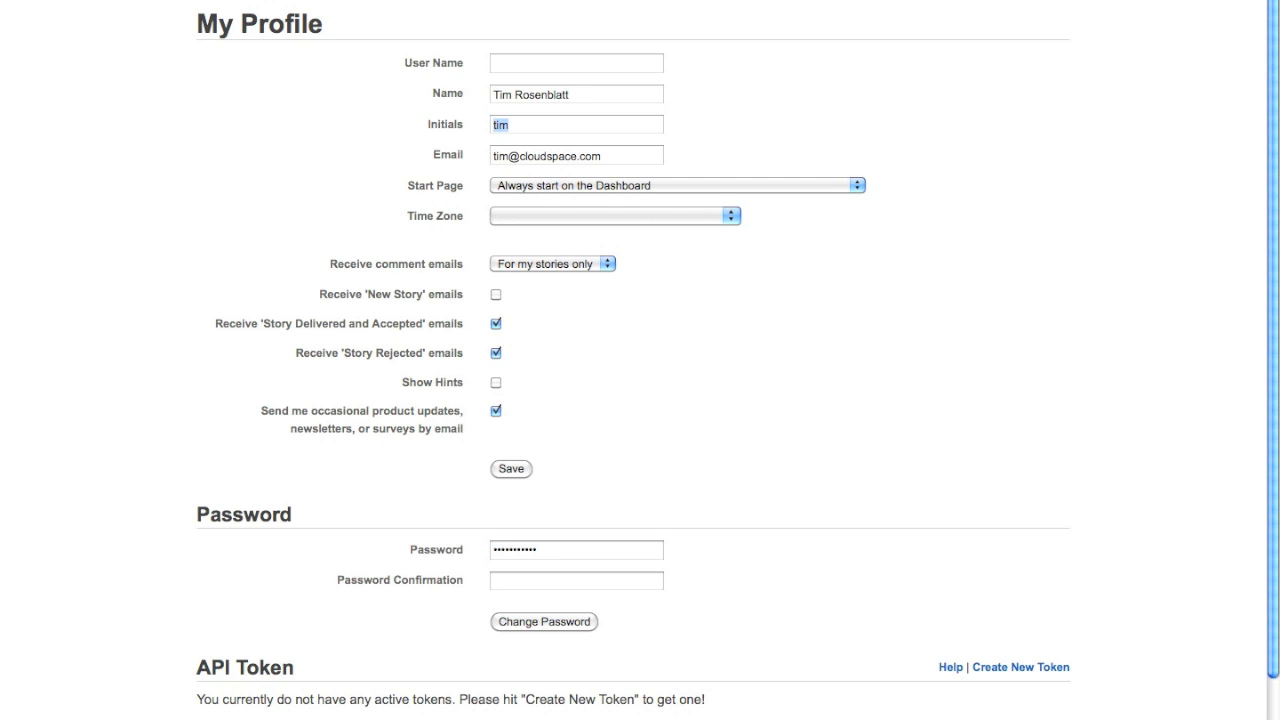
type("TR")
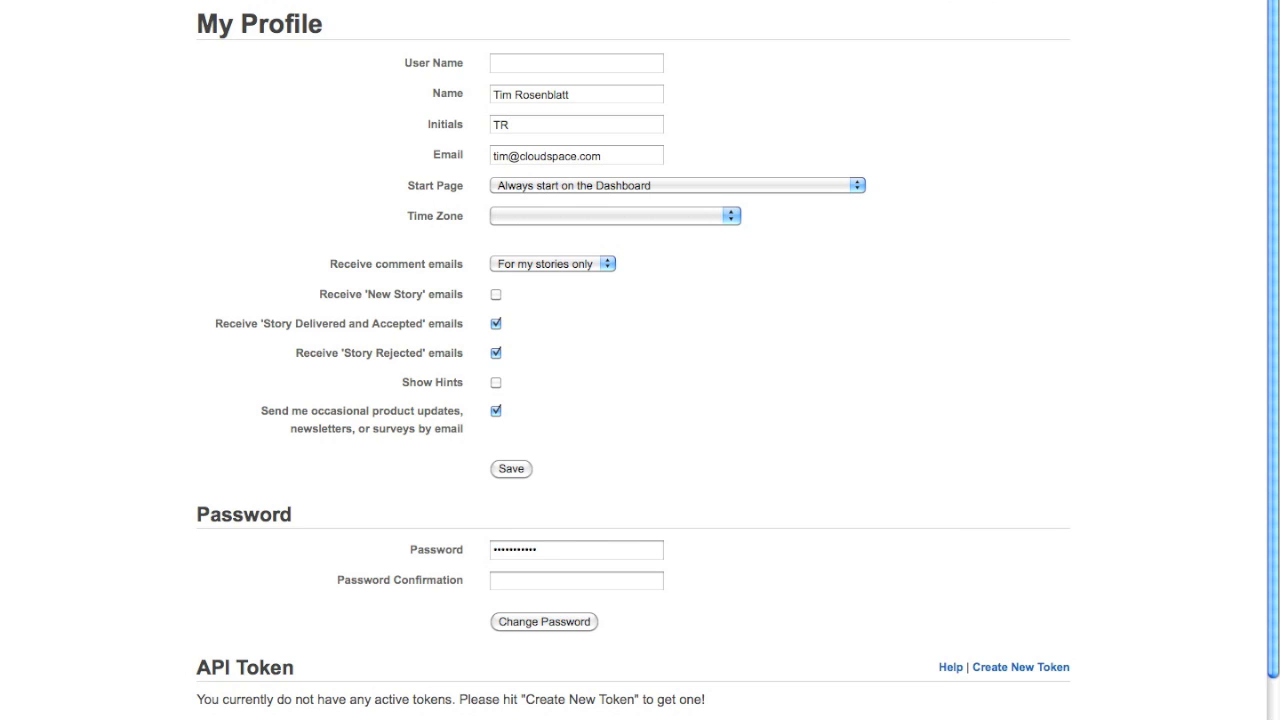
mouse_move(619, 154)
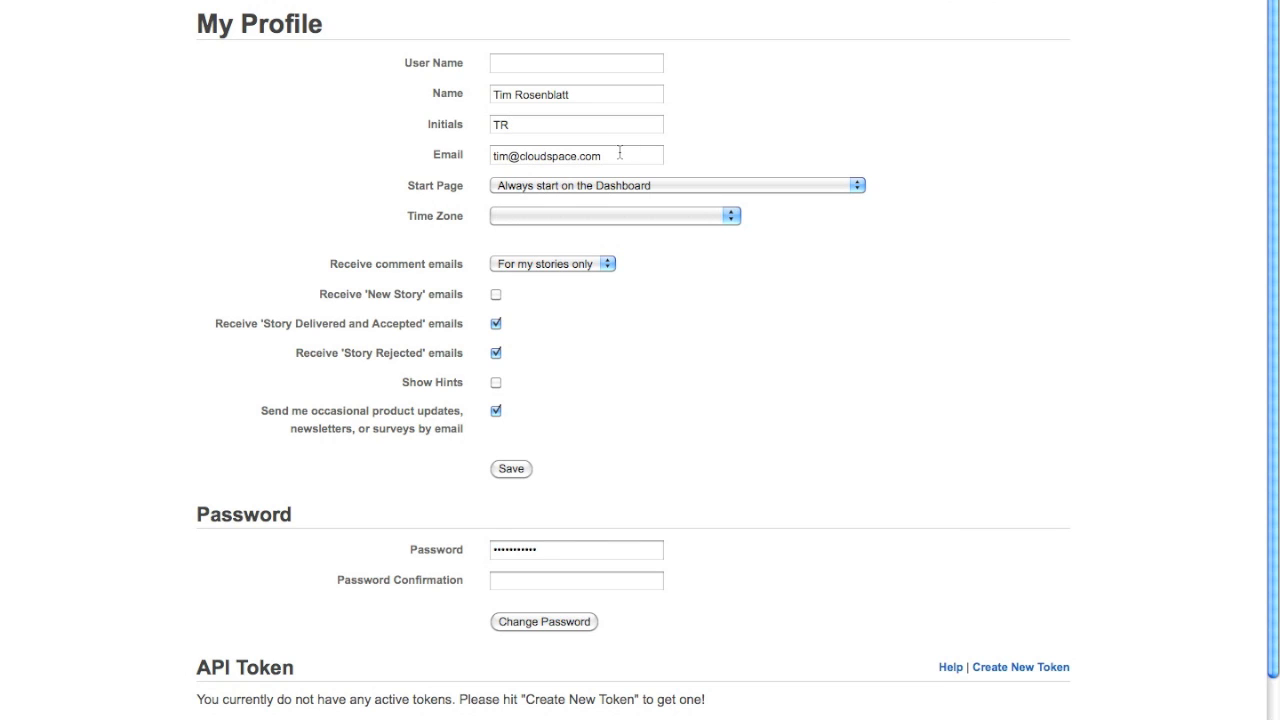
Step: Keep Dashboard as start page, choose Pacific Time (US & Canada), and receive comment emails for all stories
left_click(675, 185)
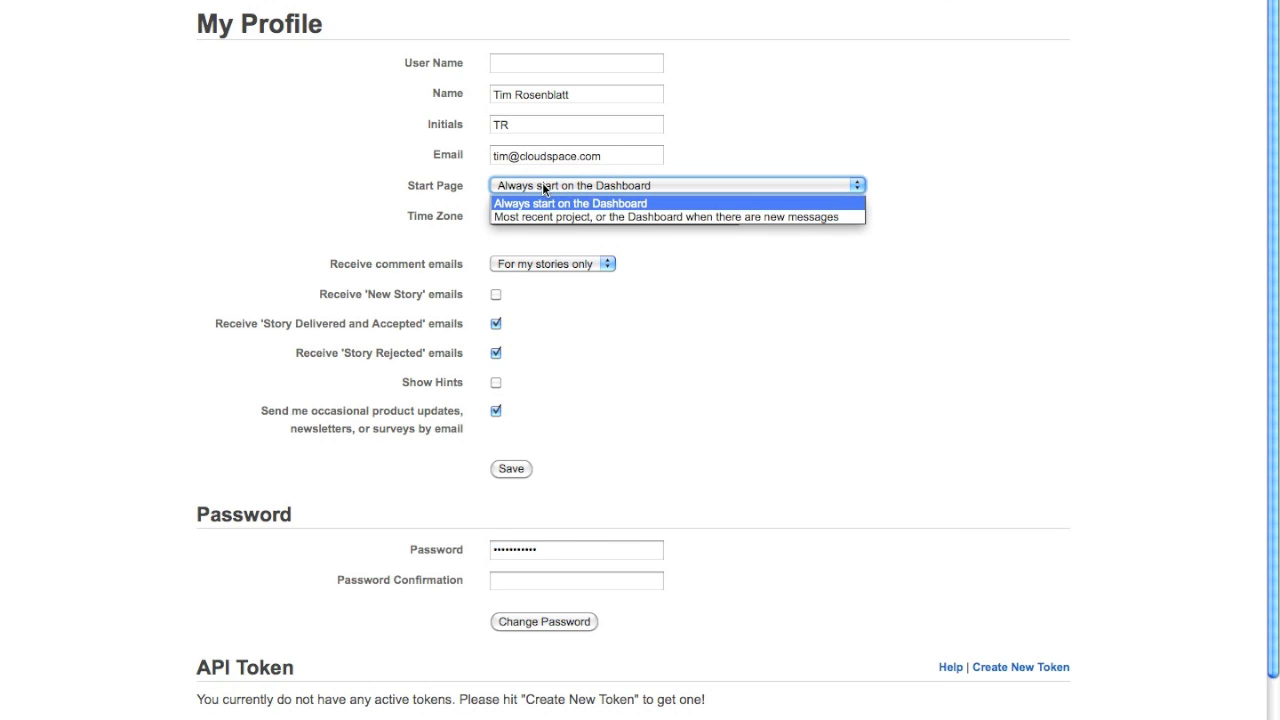
left_click(578, 202)
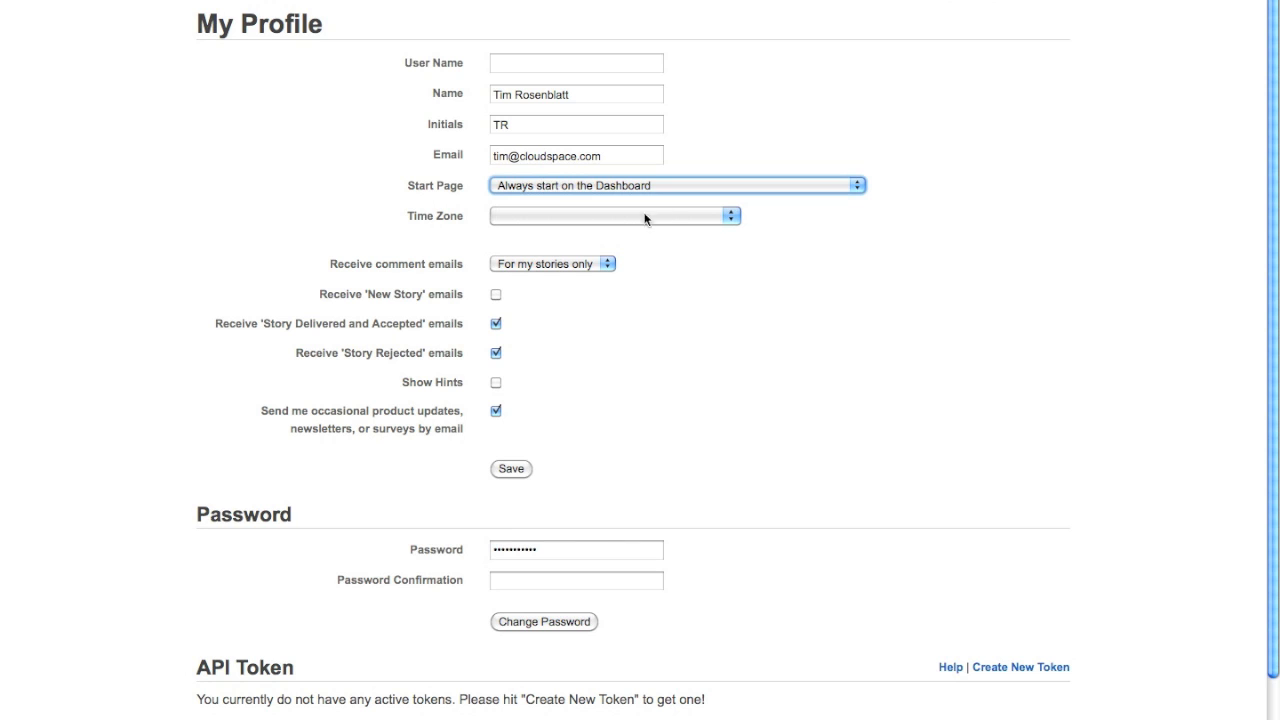
left_click(613, 217)
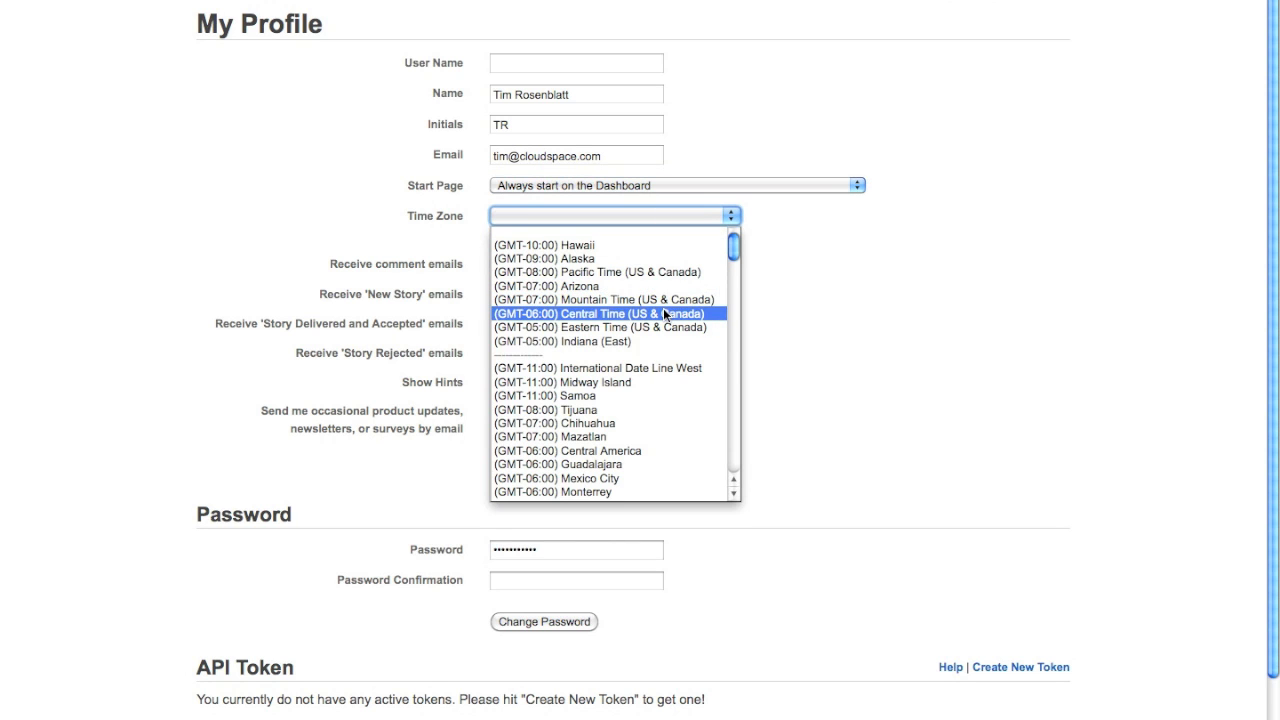
left_click(597, 272)
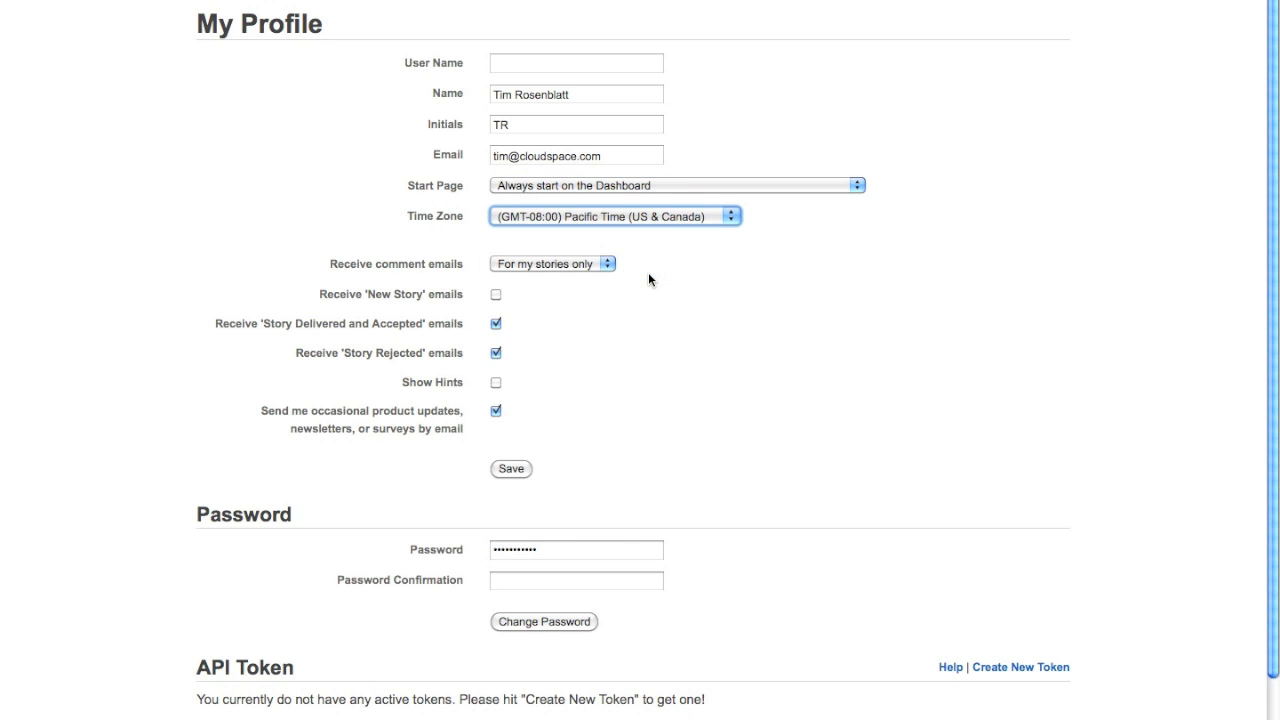
mouse_move(564, 271)
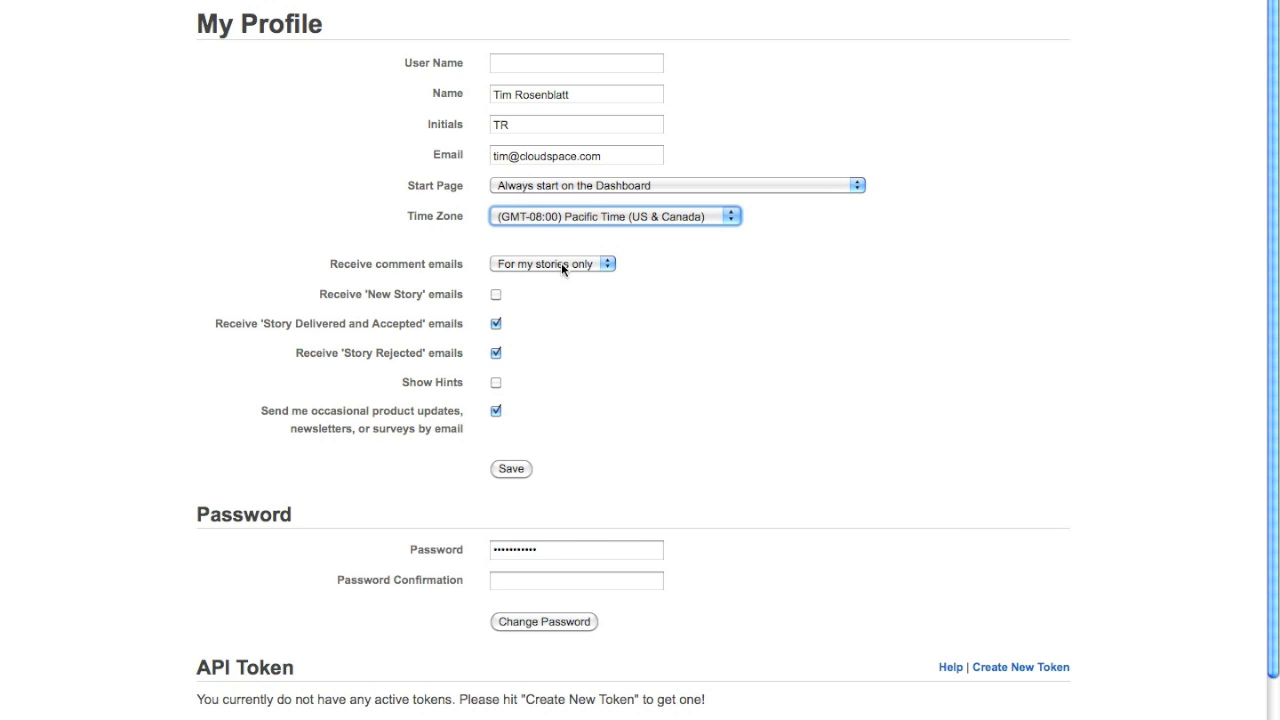
mouse_move(530, 270)
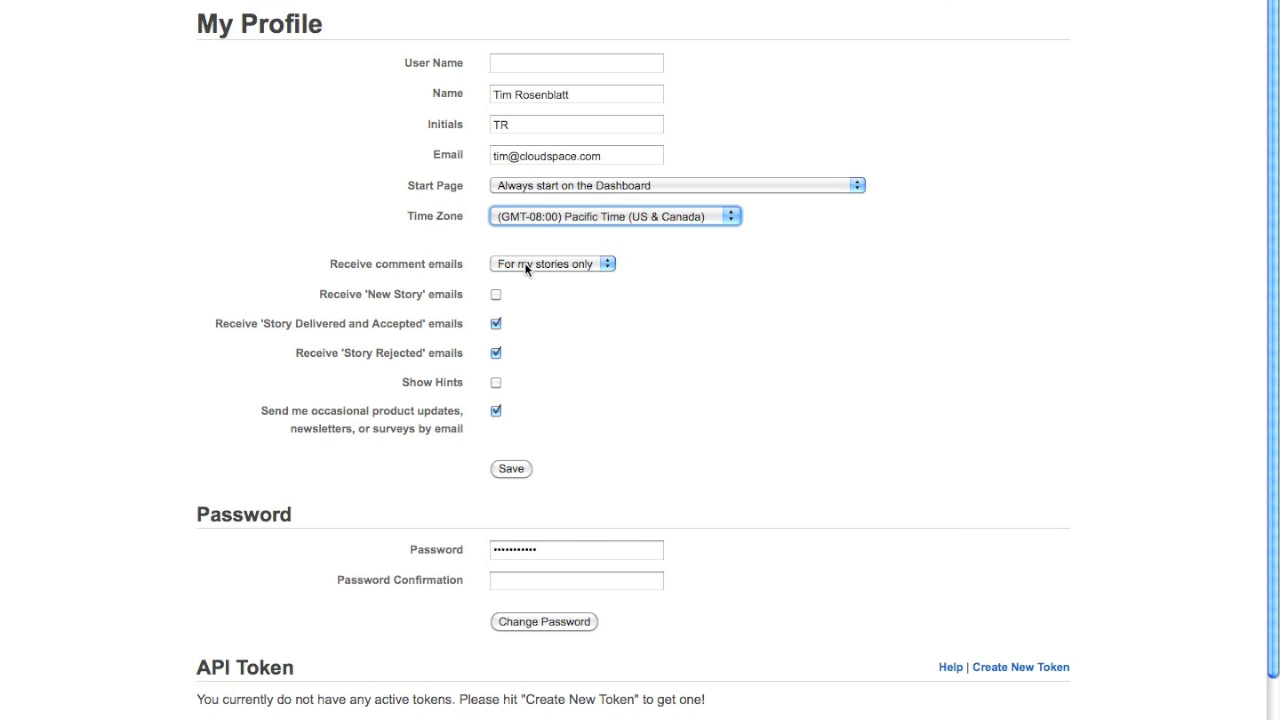
left_click(547, 263)
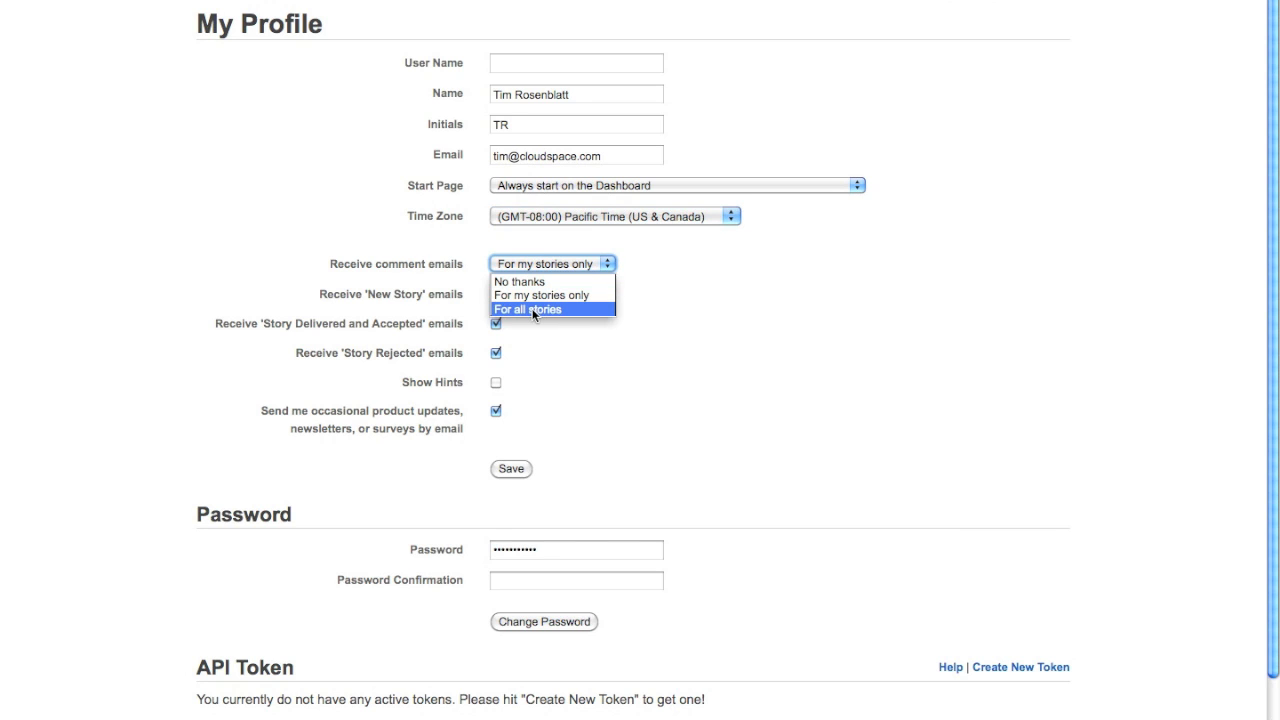
left_click(533, 309)
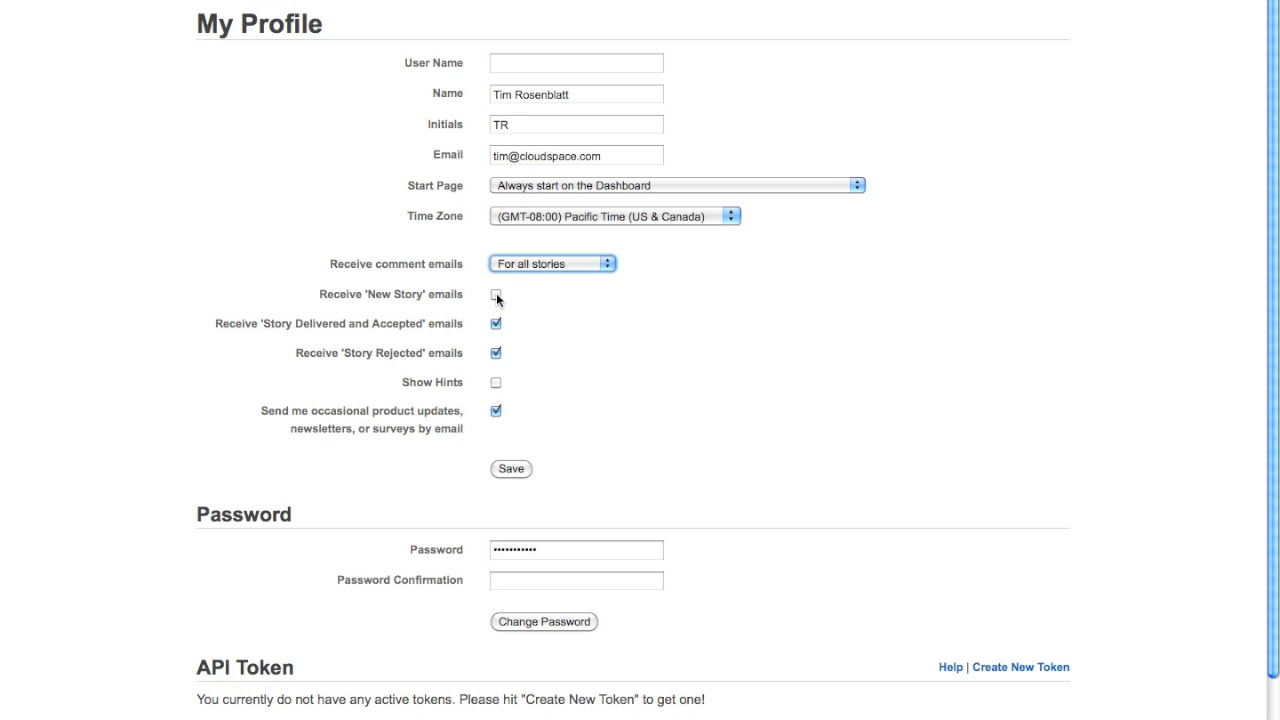
Step: Enable New Story emails and hints, disable product update emails, and save the profile
left_click(495, 294)
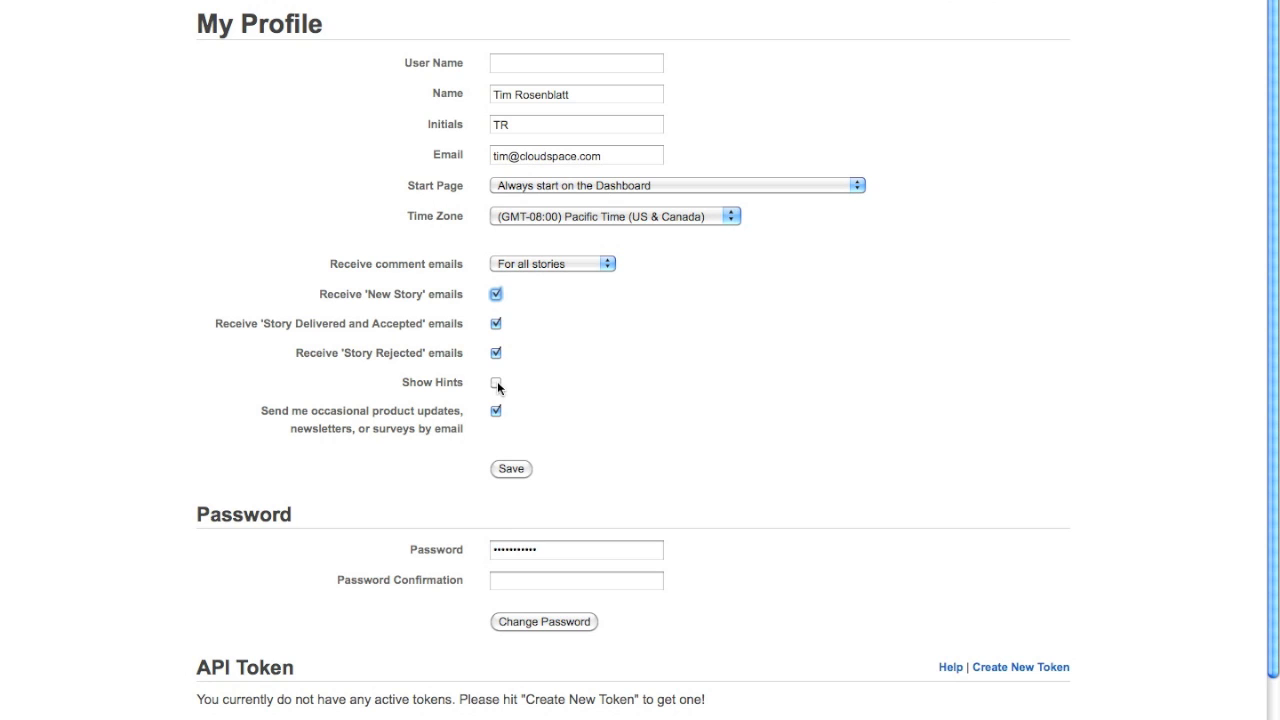
left_click(494, 382)
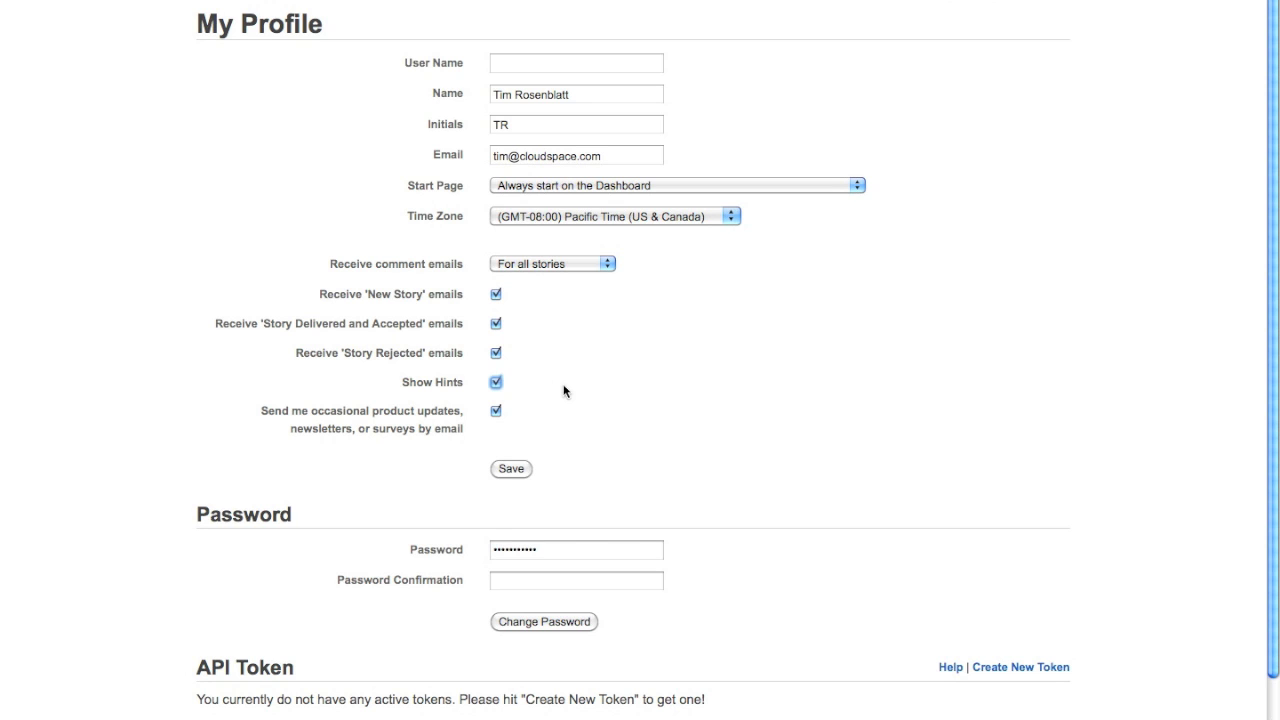
scroll("down", 3)
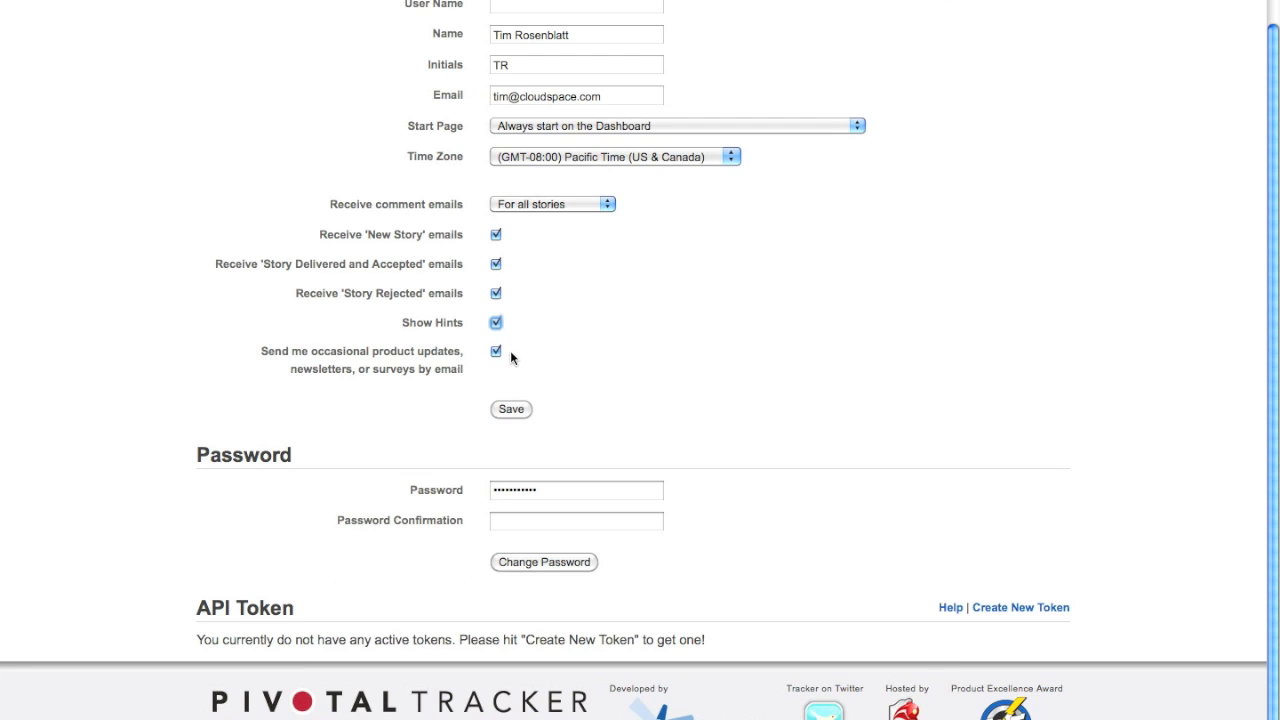
left_click(495, 351)
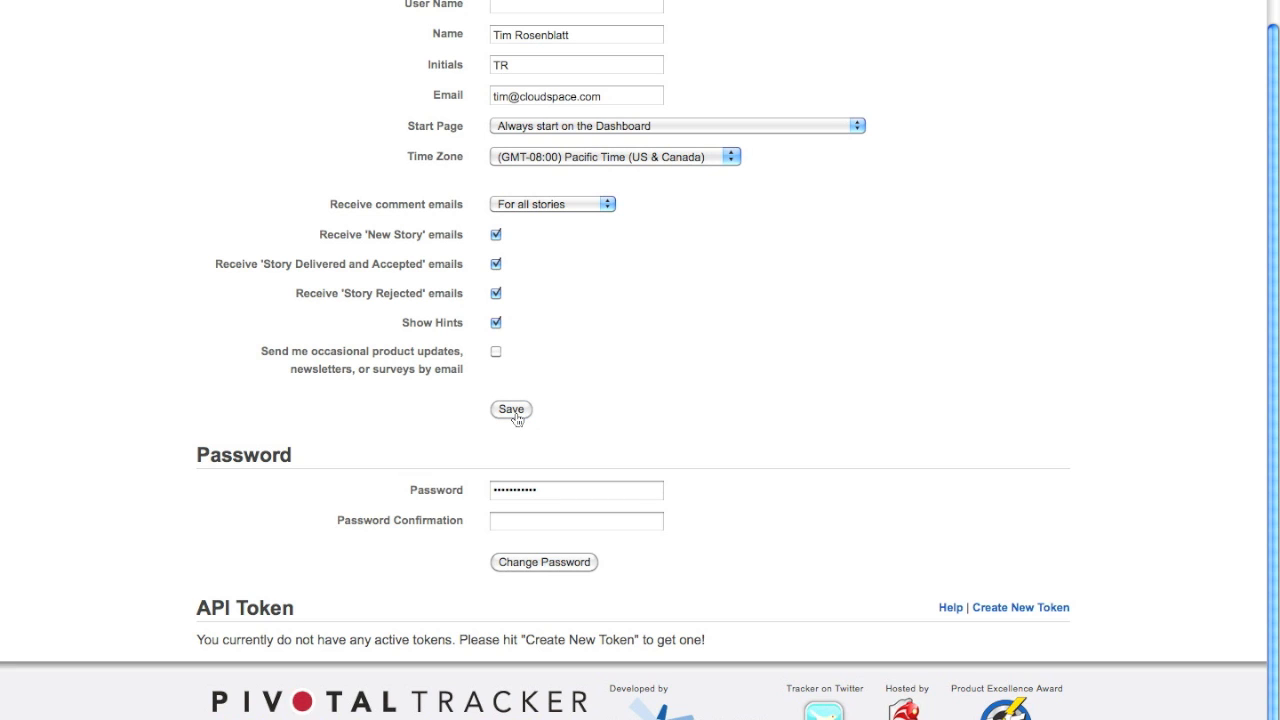
left_click(511, 410)
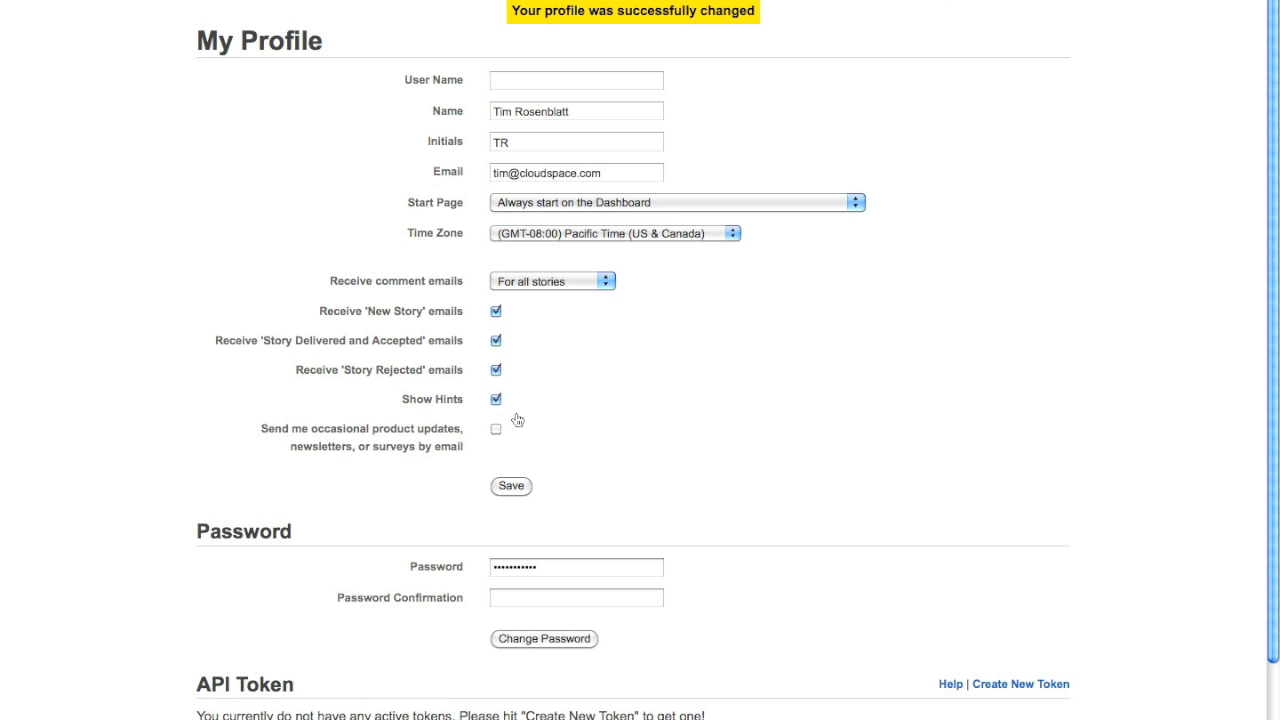
mouse_move(598, 411)
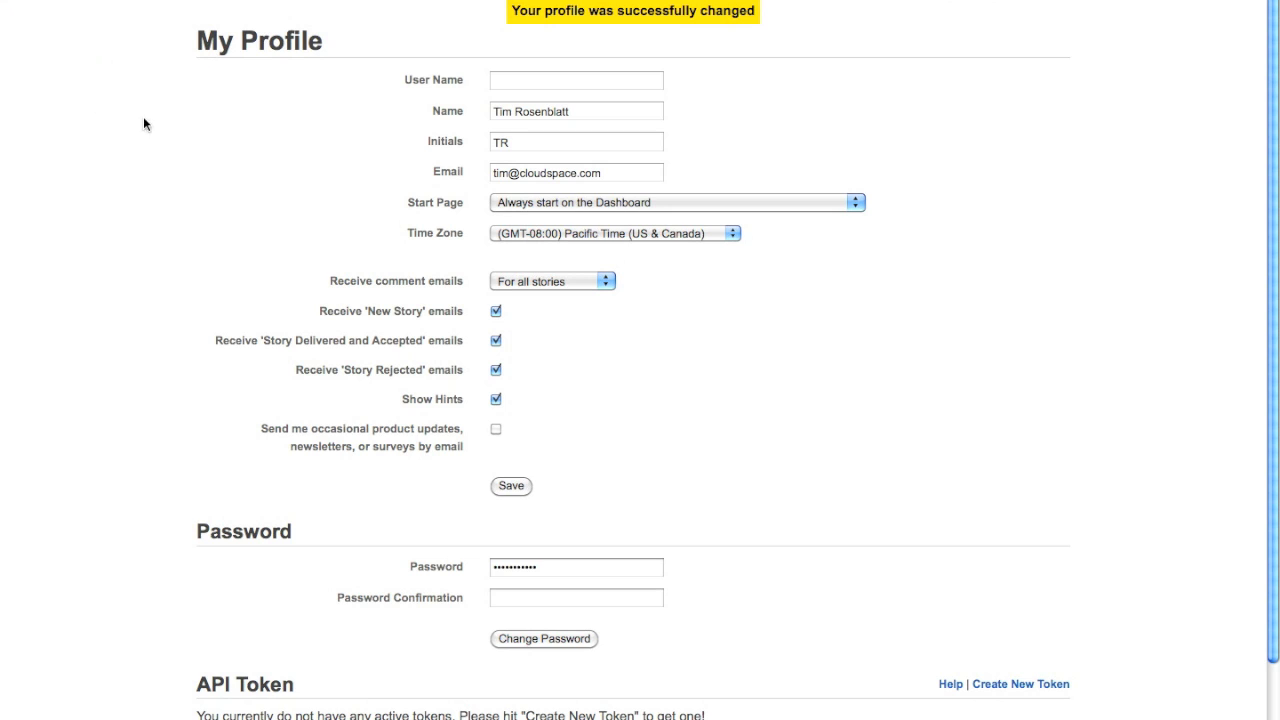
mouse_move(196, 138)
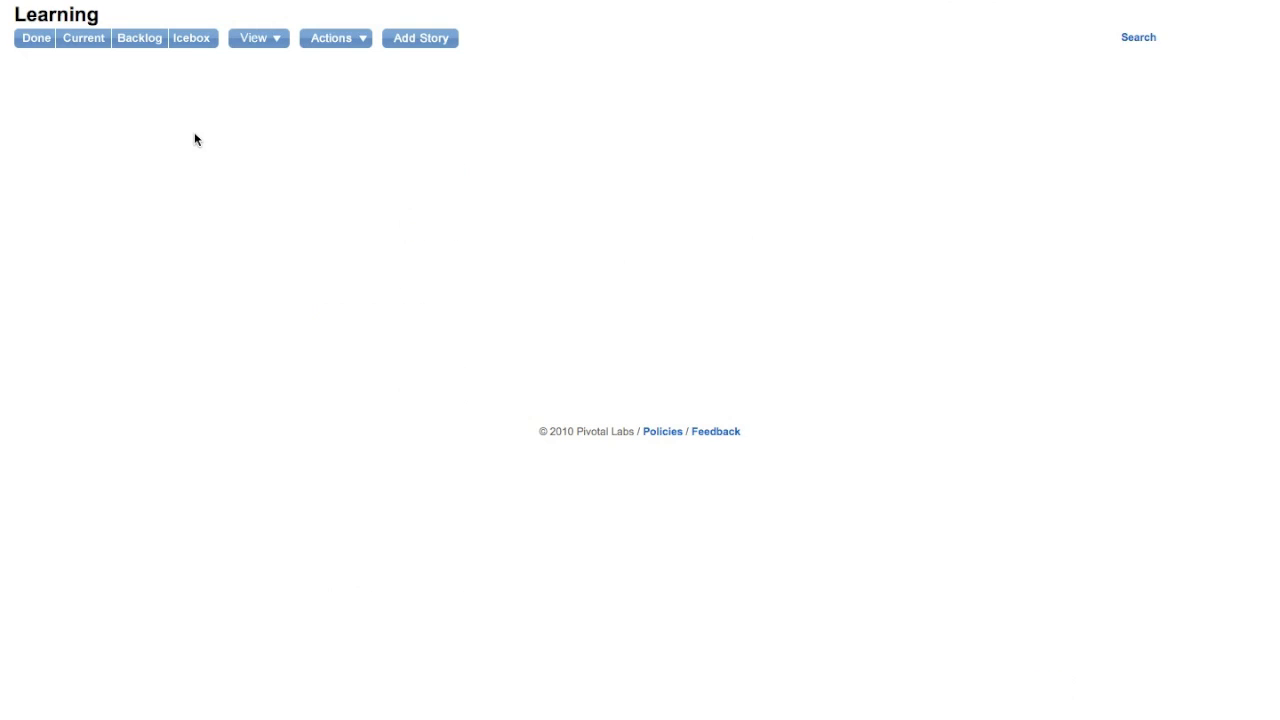
mouse_move(1118, 85)
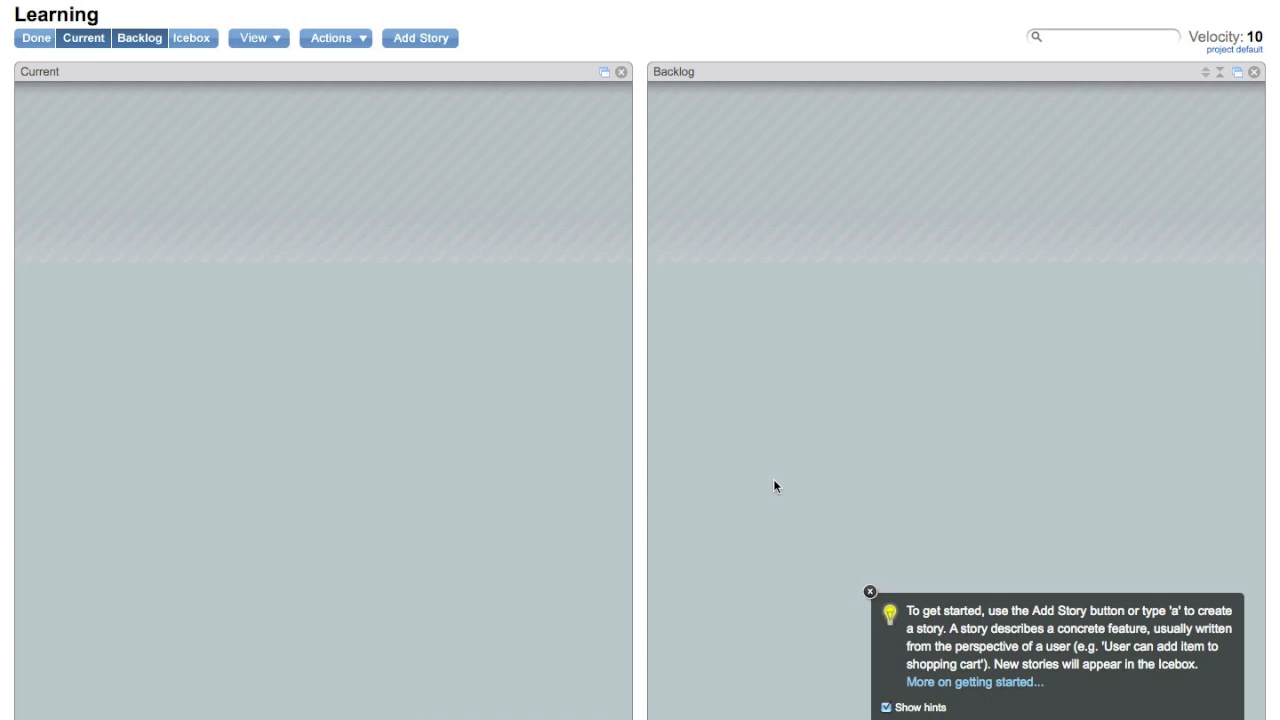
mouse_move(295, 55)
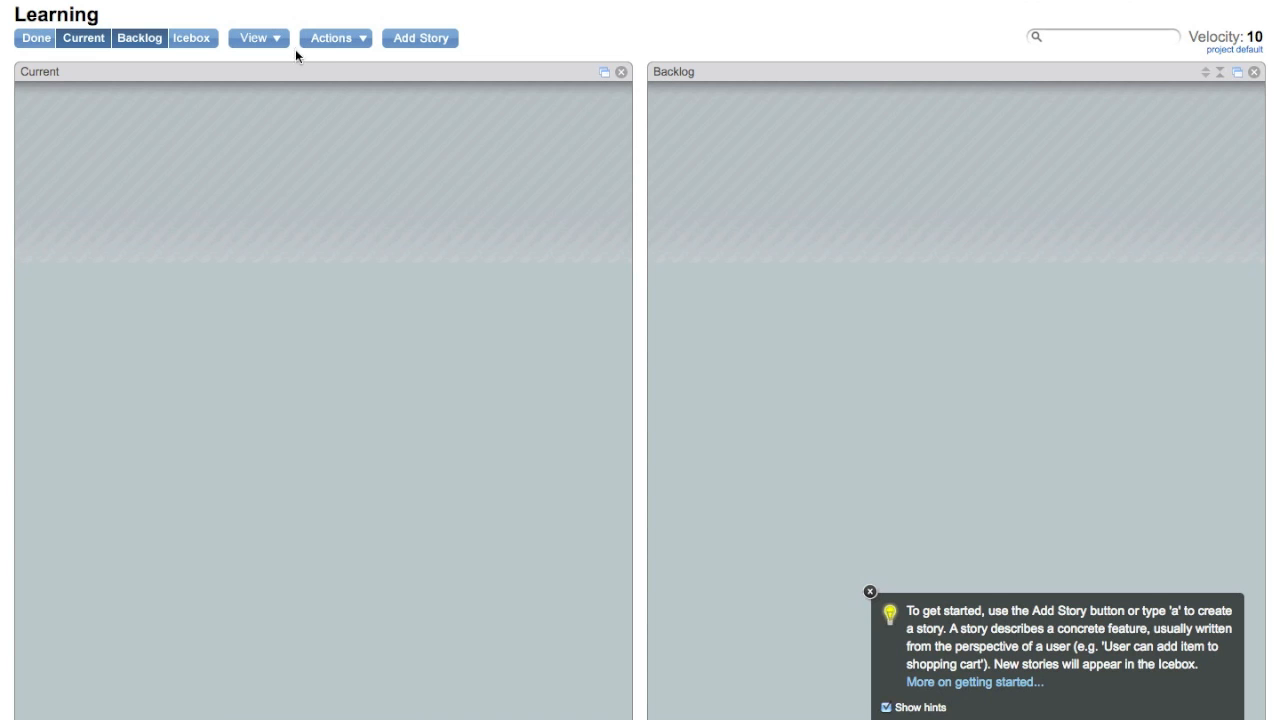
Step: Include the current iteration's stories in the Learning project's backlog via the View menu
left_click(253, 38)
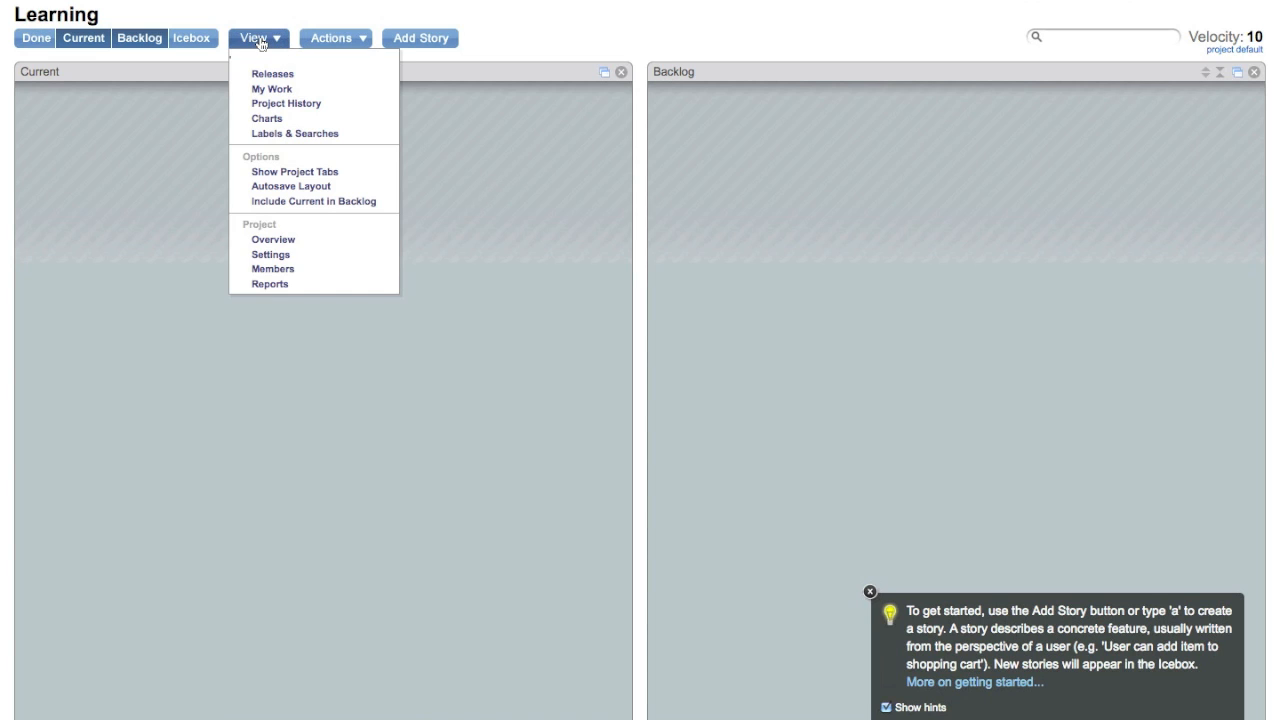
mouse_move(295, 204)
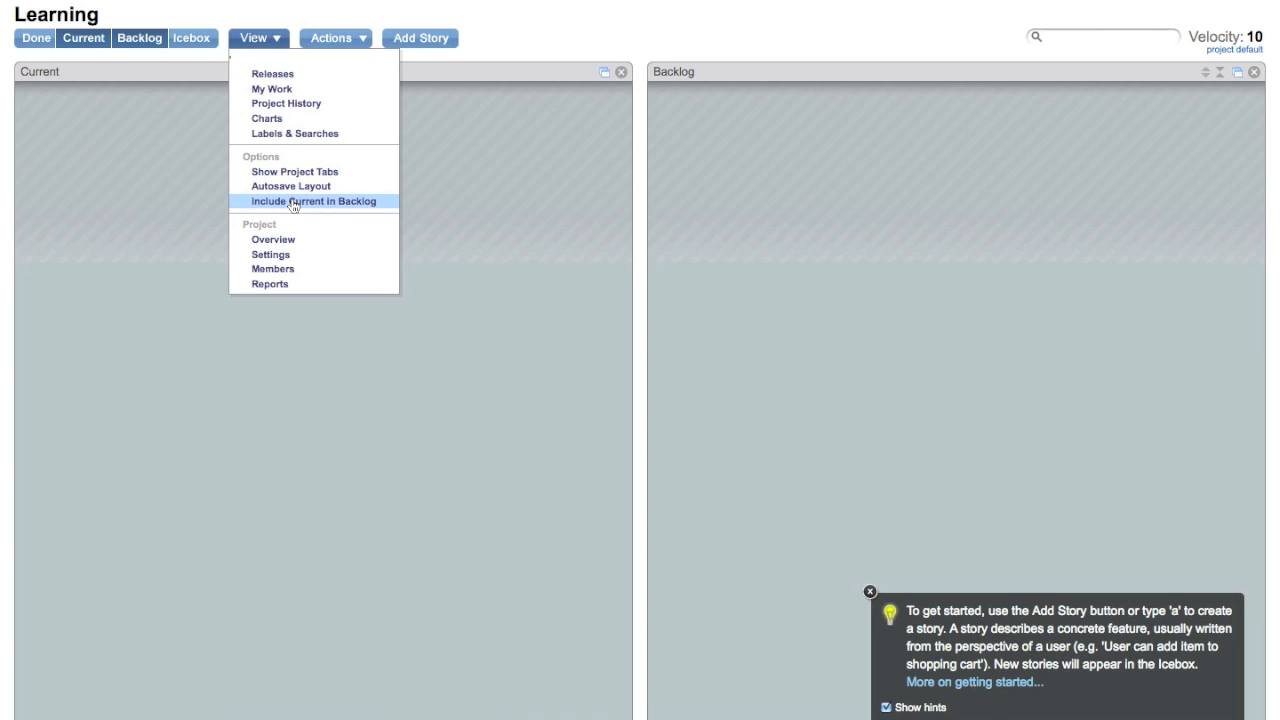
left_click(313, 201)
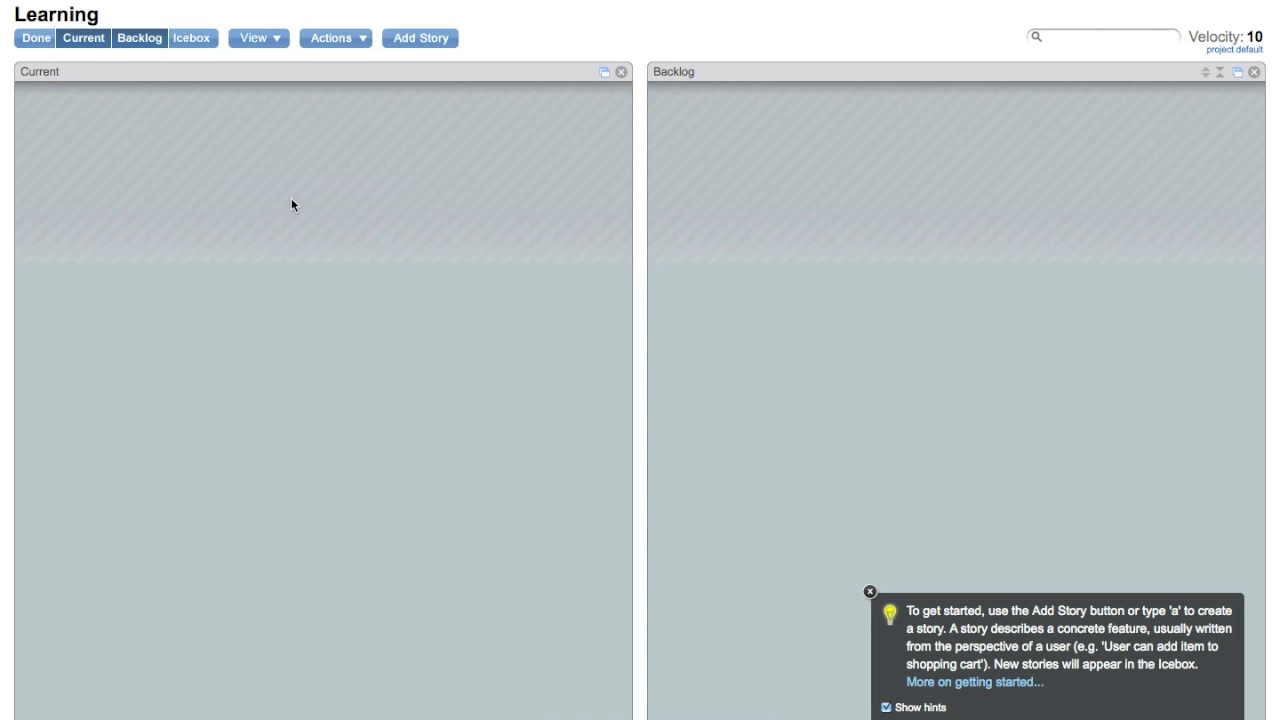
mouse_move(253, 279)
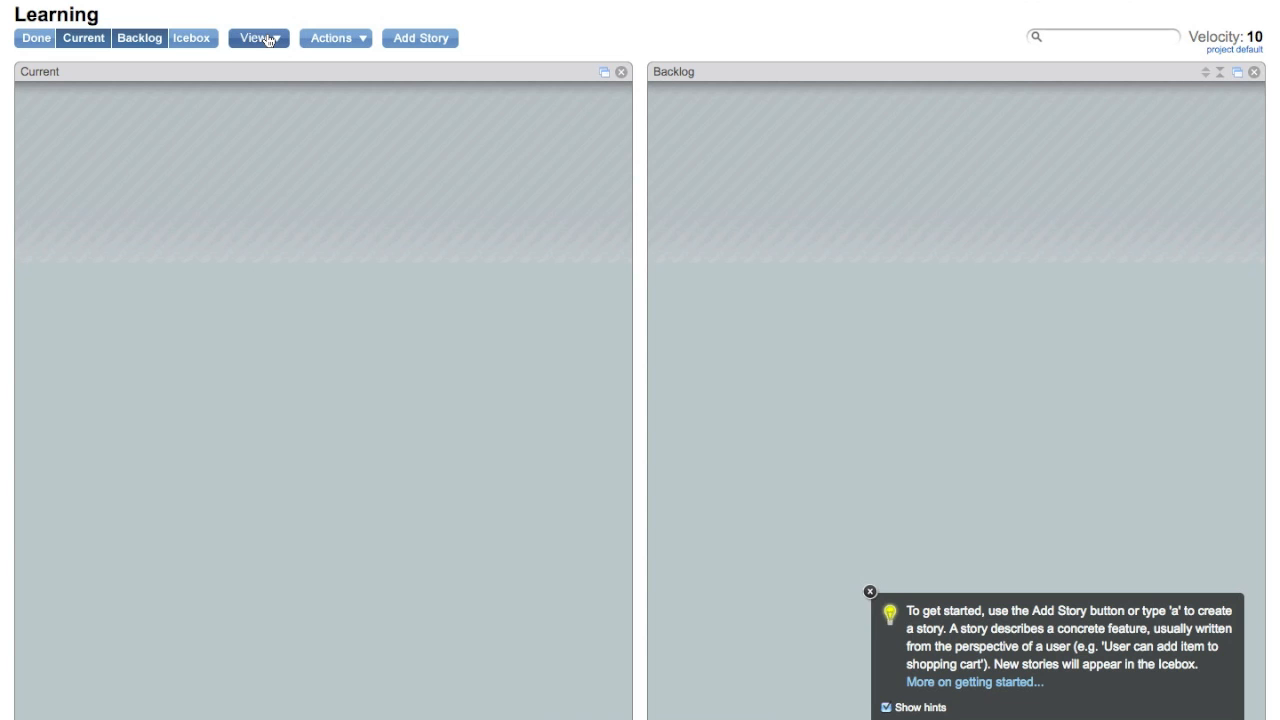
Step: Go to the Learning project's Settings from the View menu
left_click(258, 38)
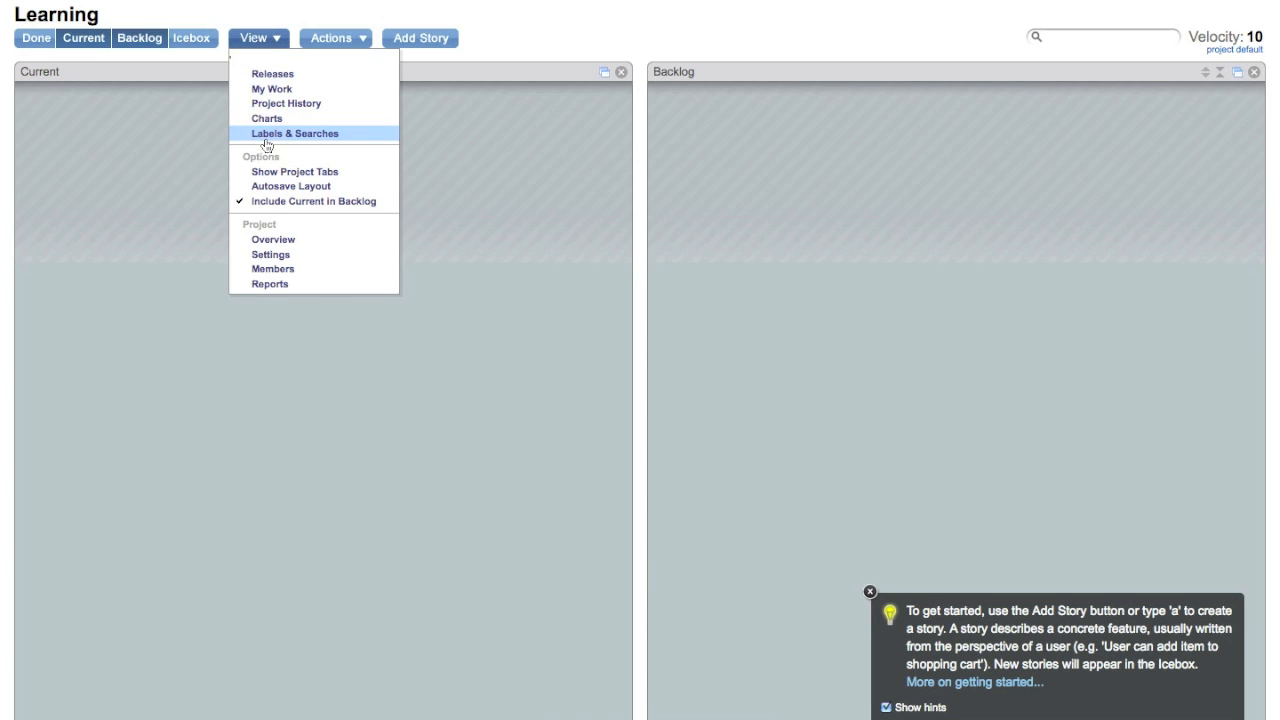
mouse_move(272, 247)
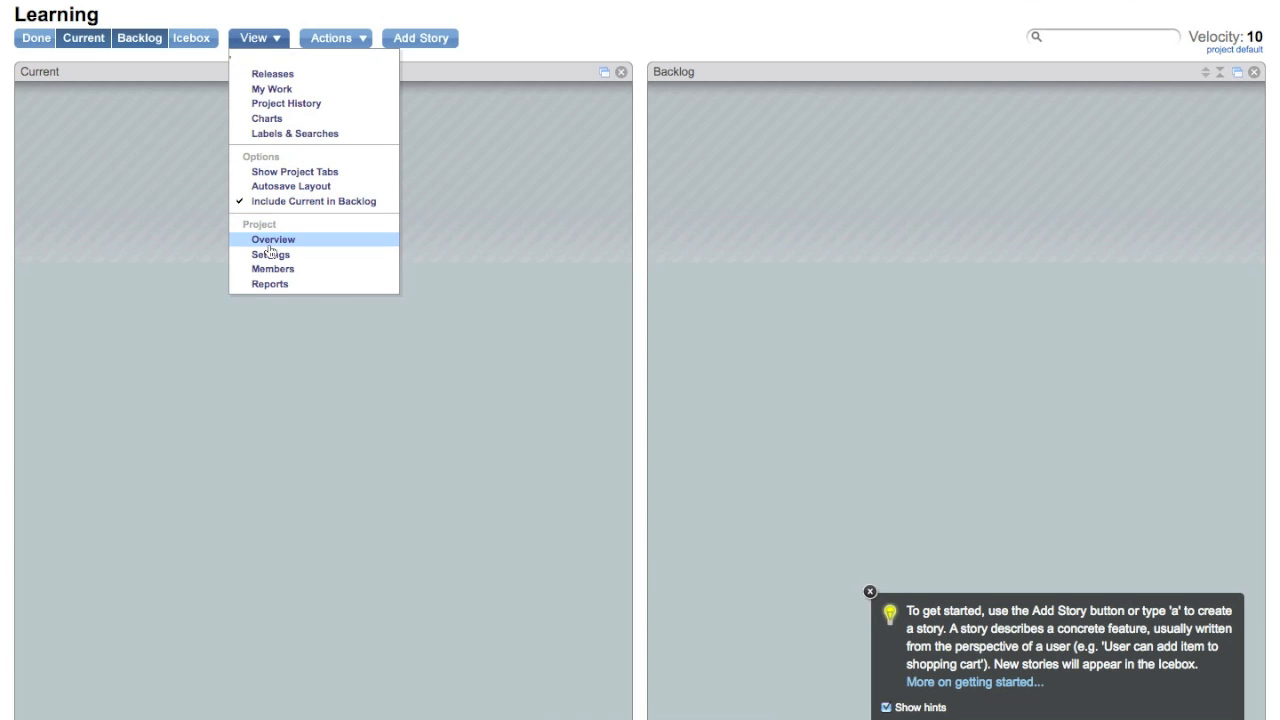
left_click(270, 239)
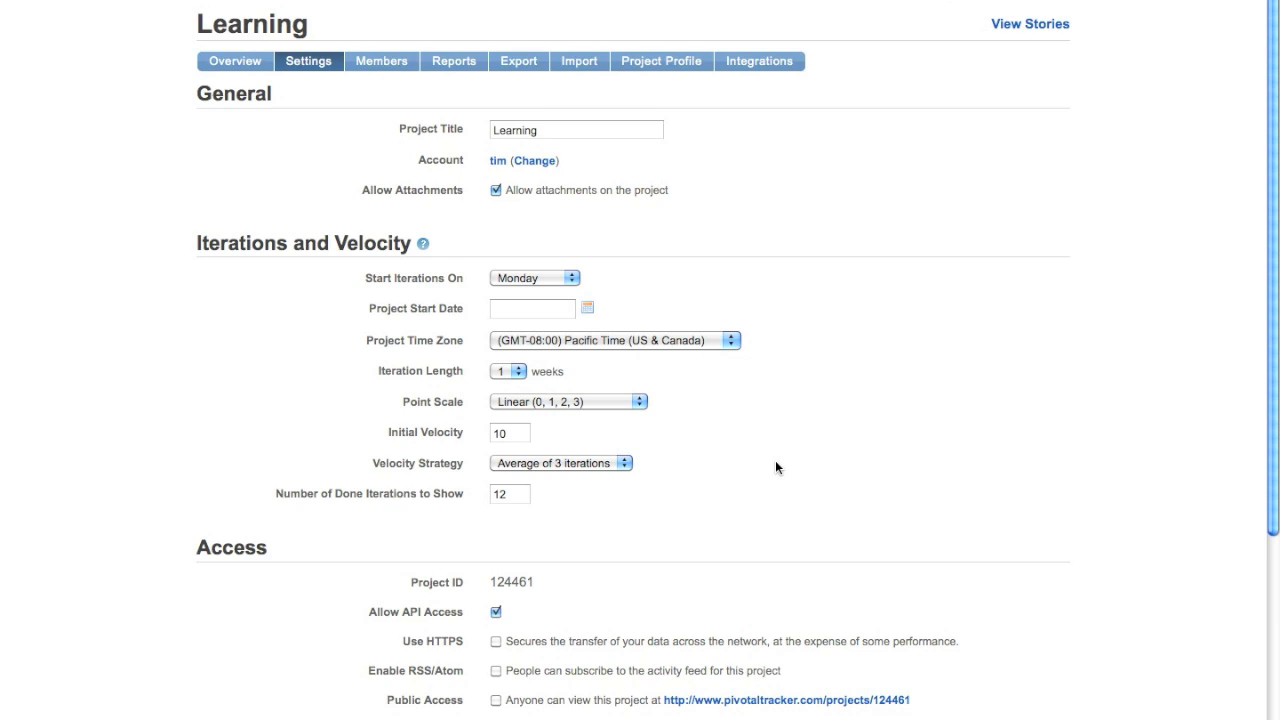
Step: Enable 'Use HTTPS' and 'Enable Tasks' for the Learning project and save the settings
scroll("down", 3)
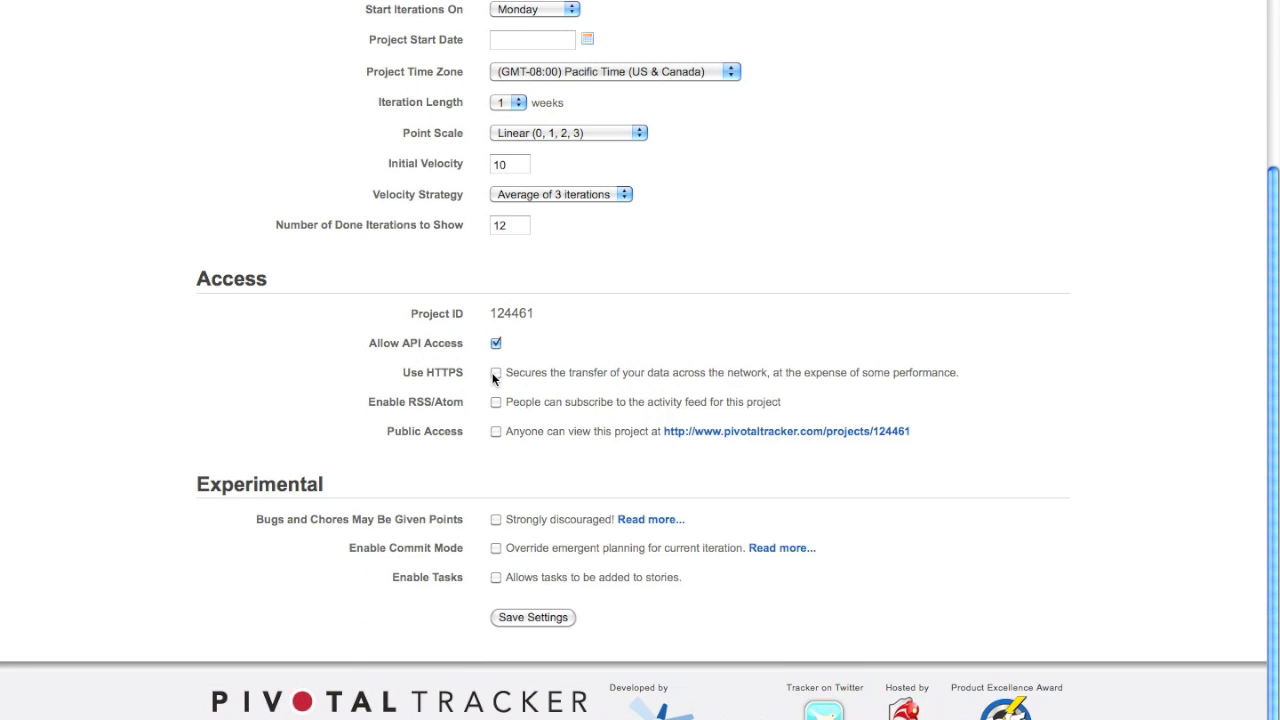
left_click(495, 372)
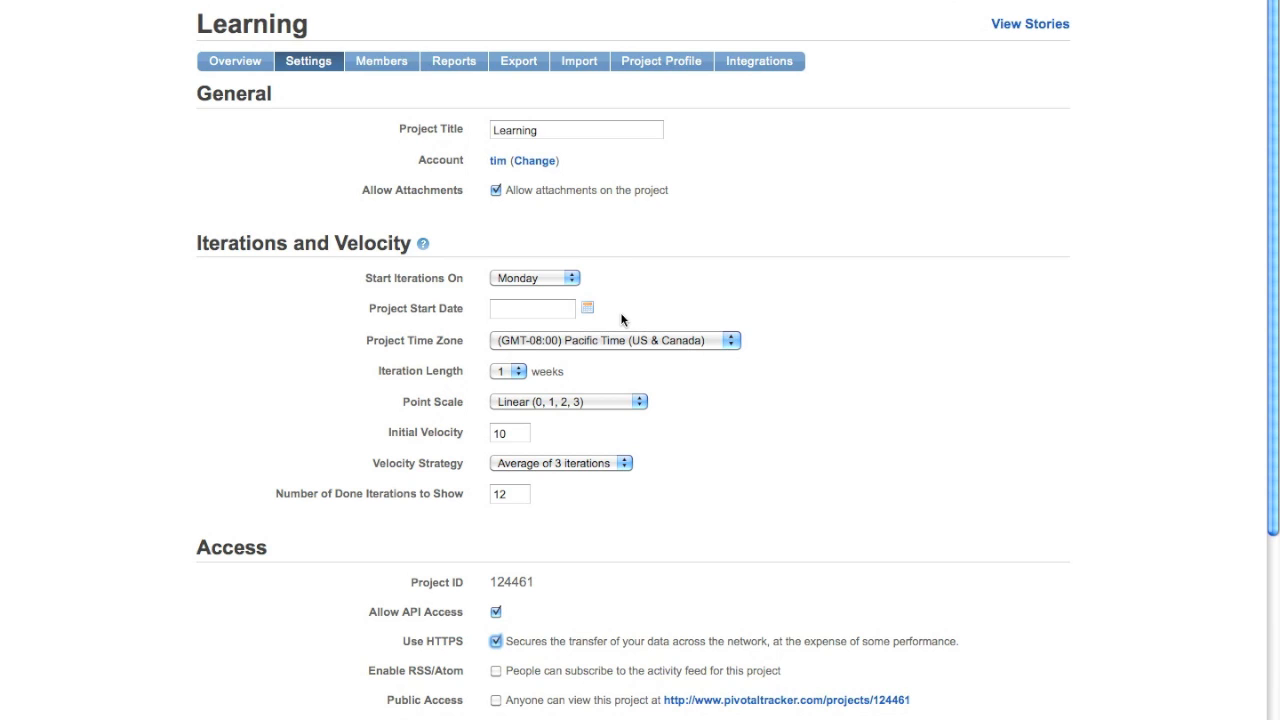
scroll("down", 3)
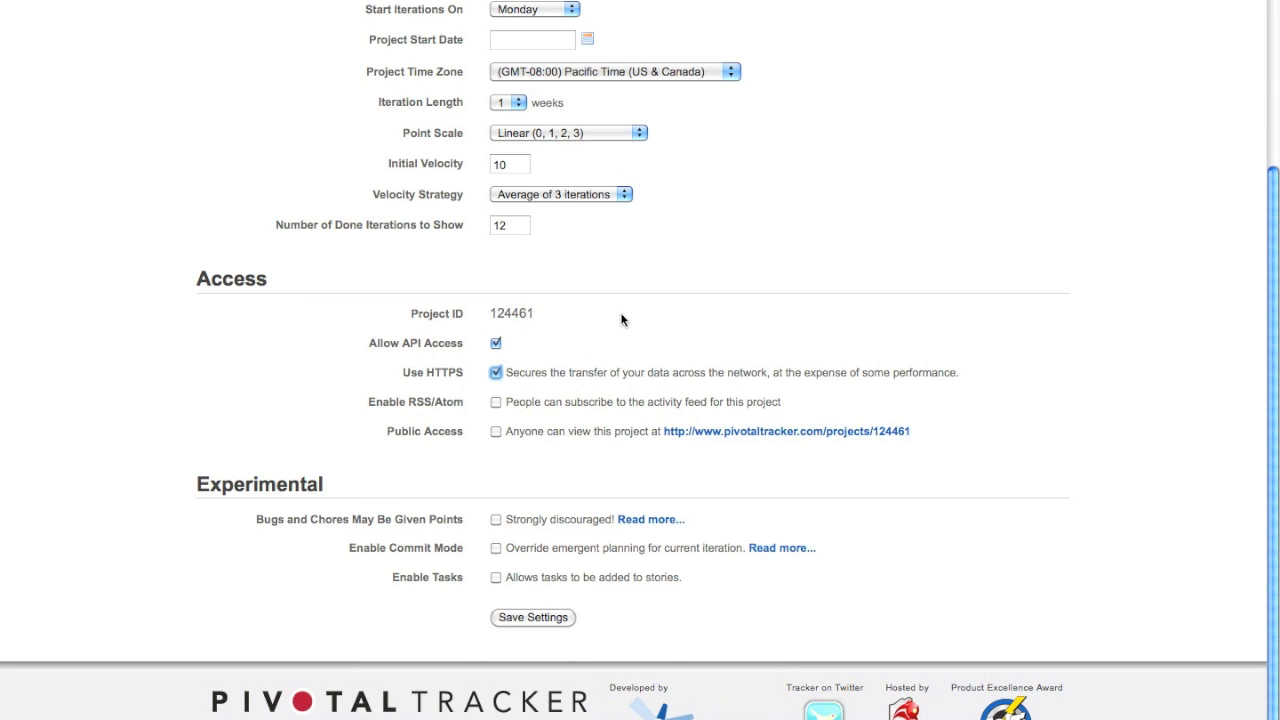
mouse_move(500, 521)
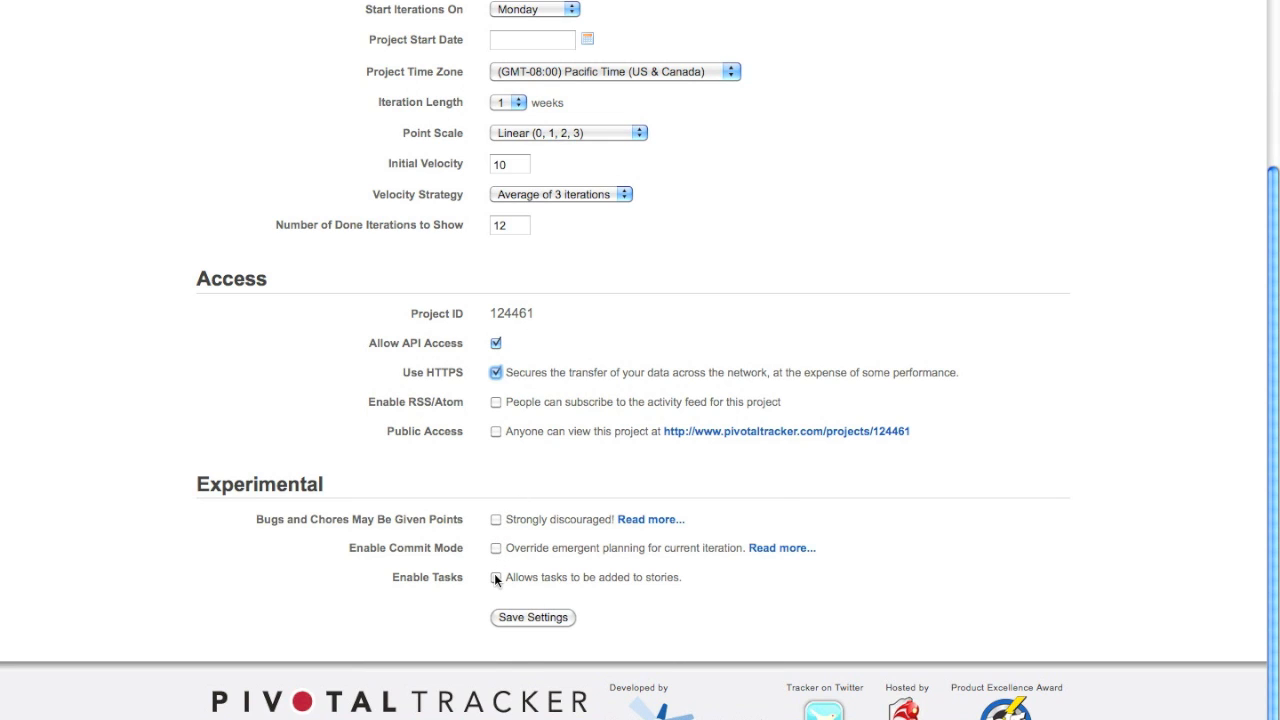
left_click(495, 577)
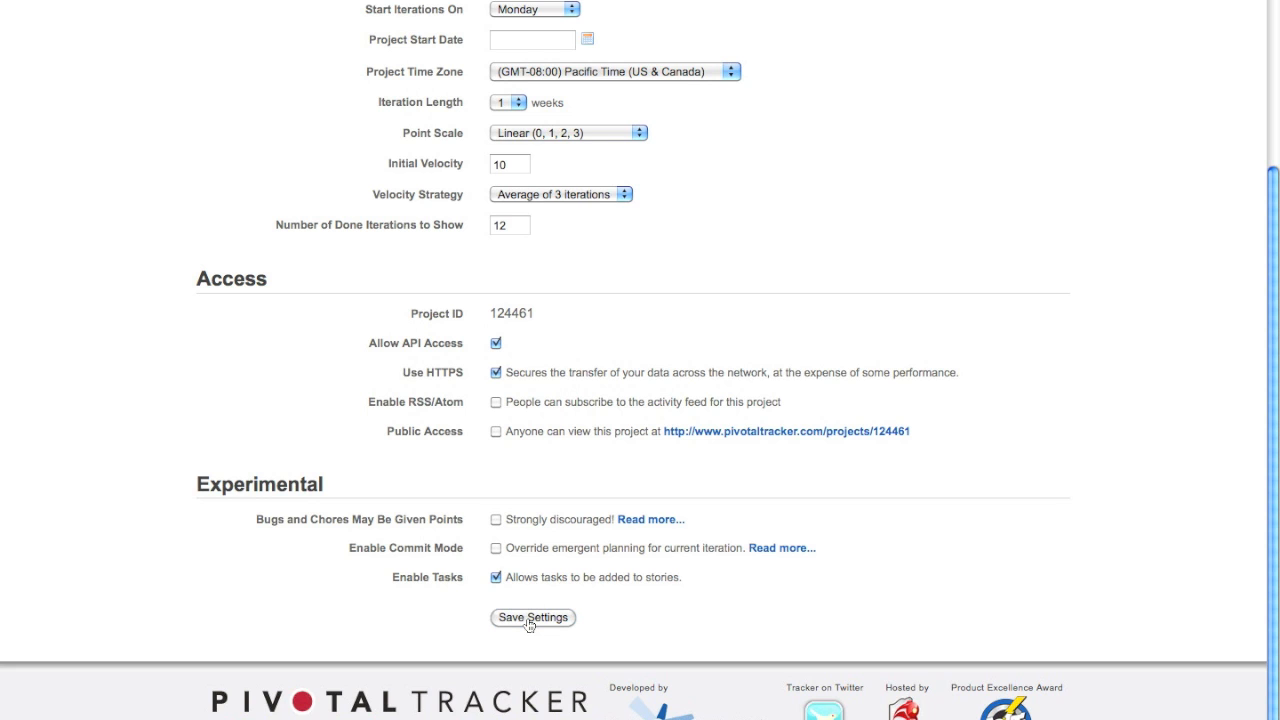
left_click(532, 618)
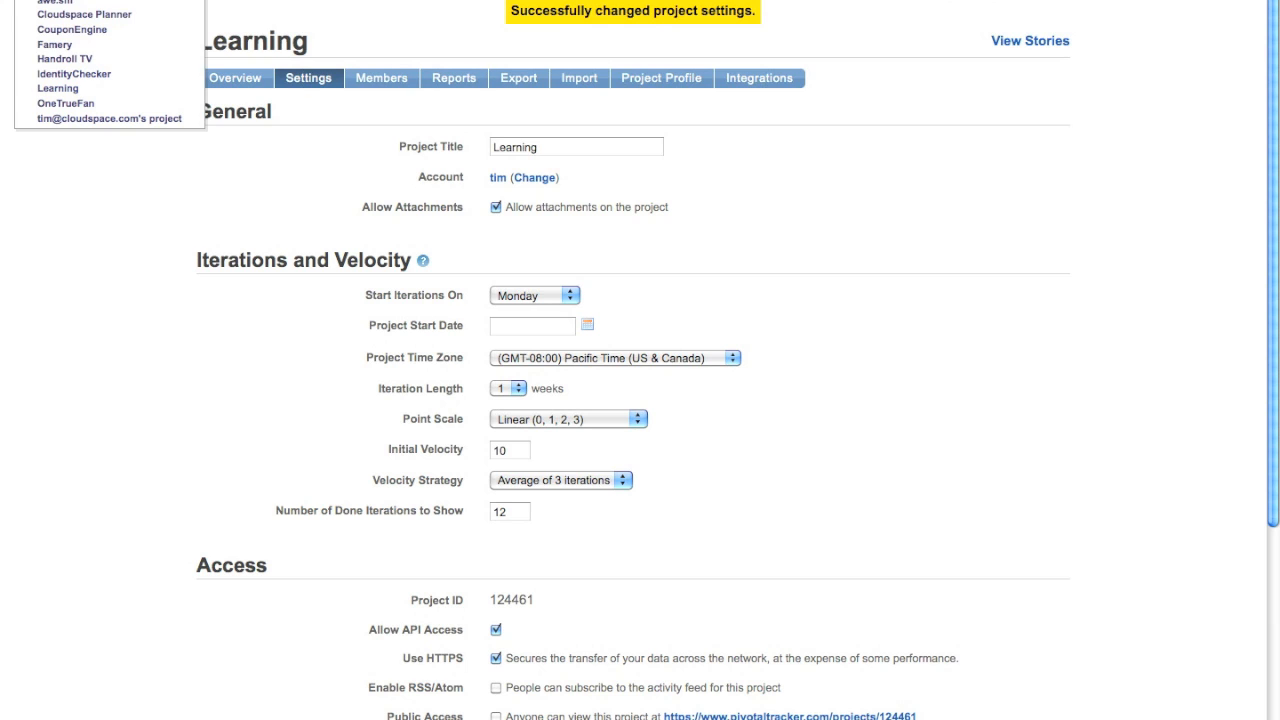
mouse_move(57, 88)
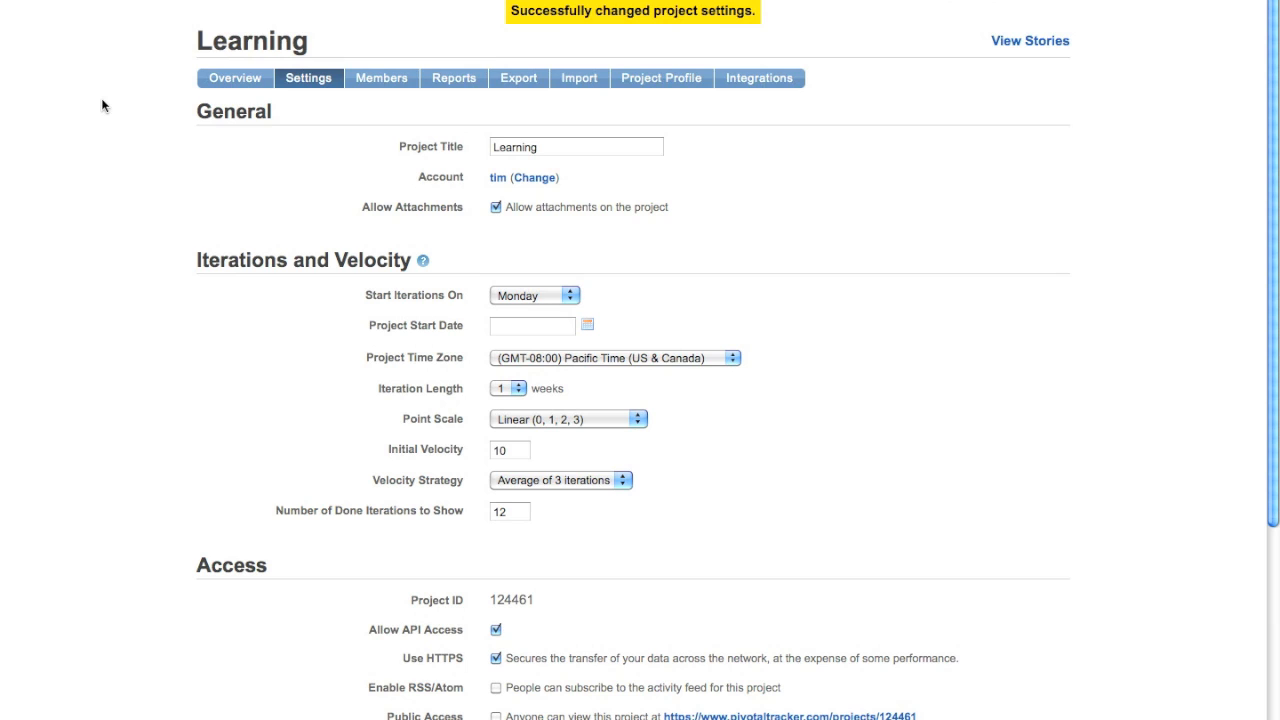
mouse_move(270, 219)
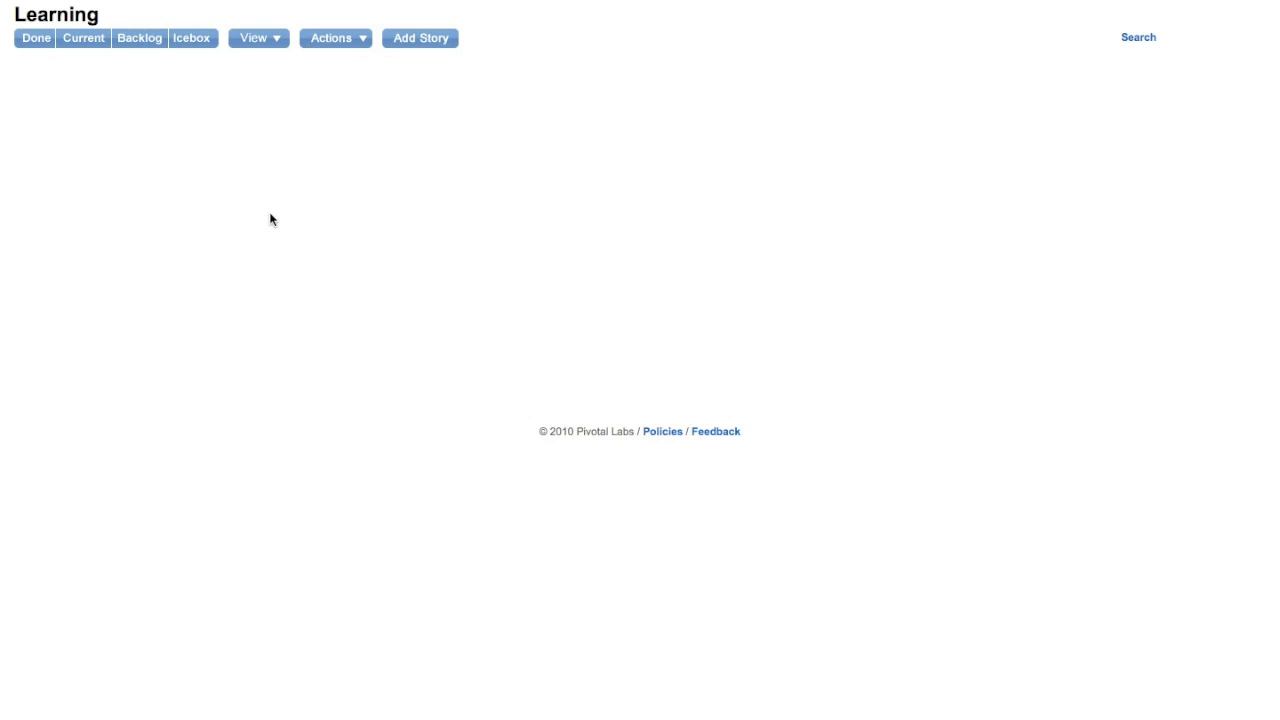
mouse_move(317, 314)
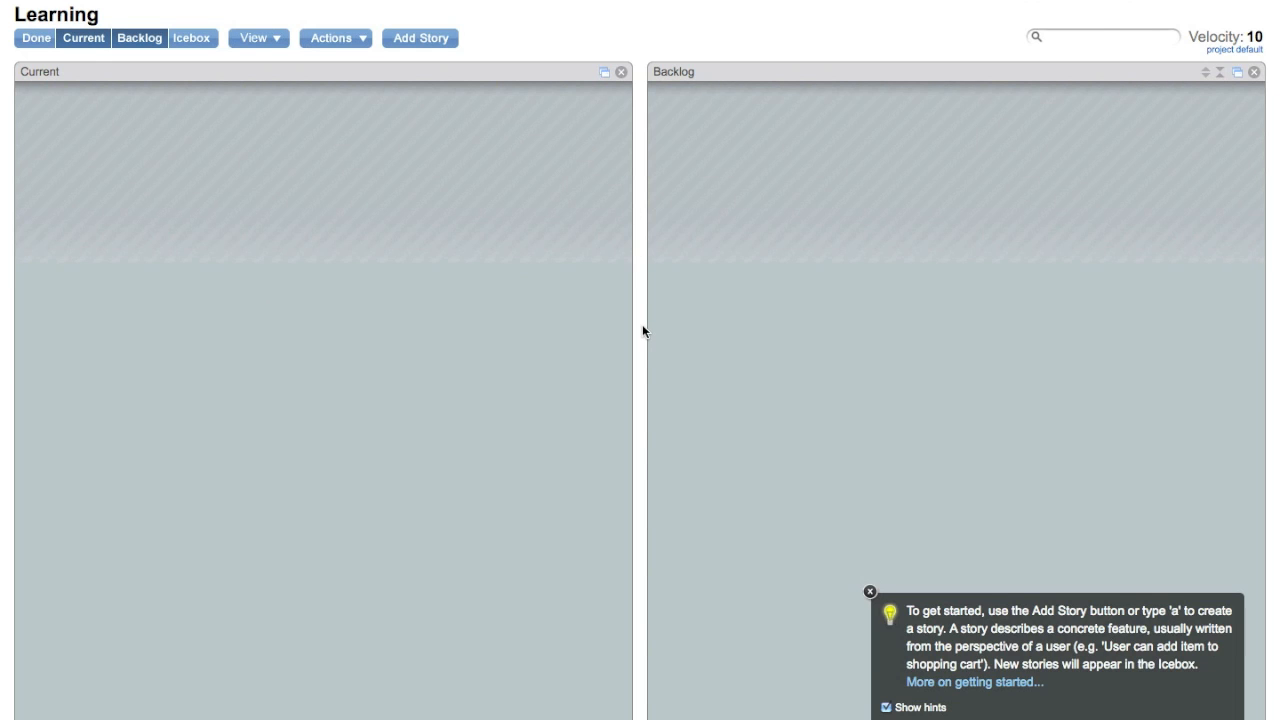
mouse_move(671, 301)
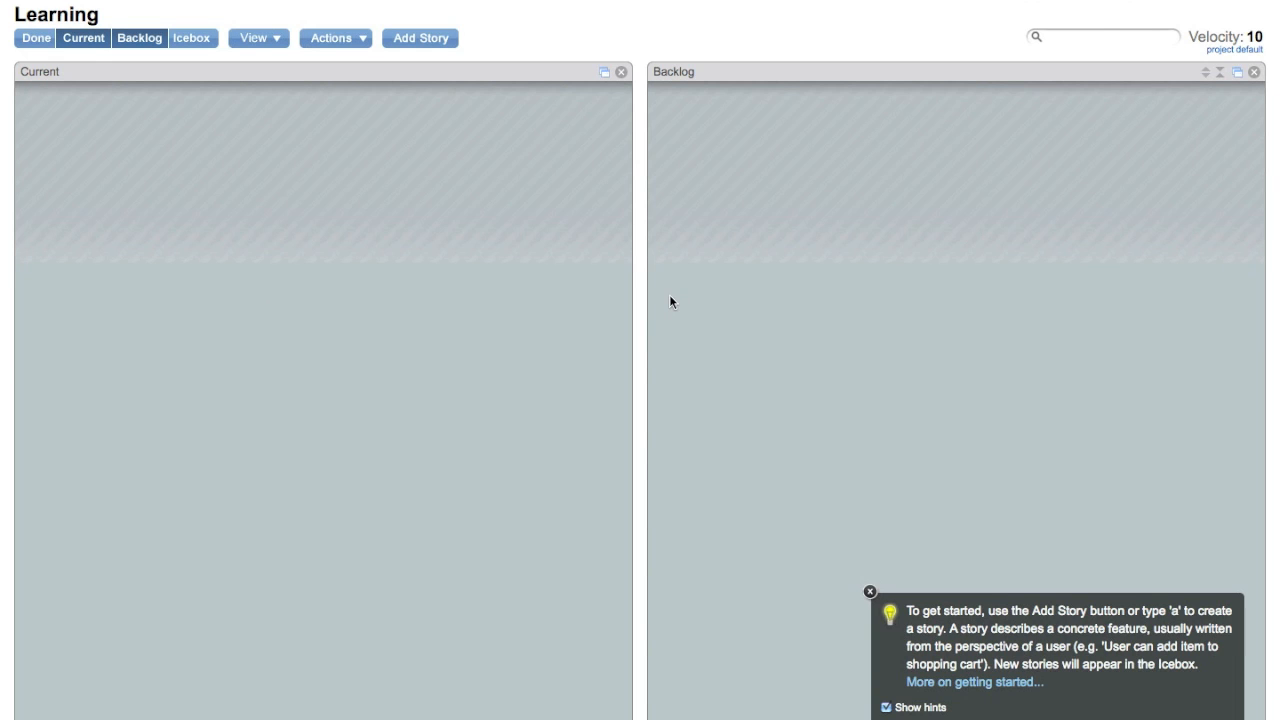